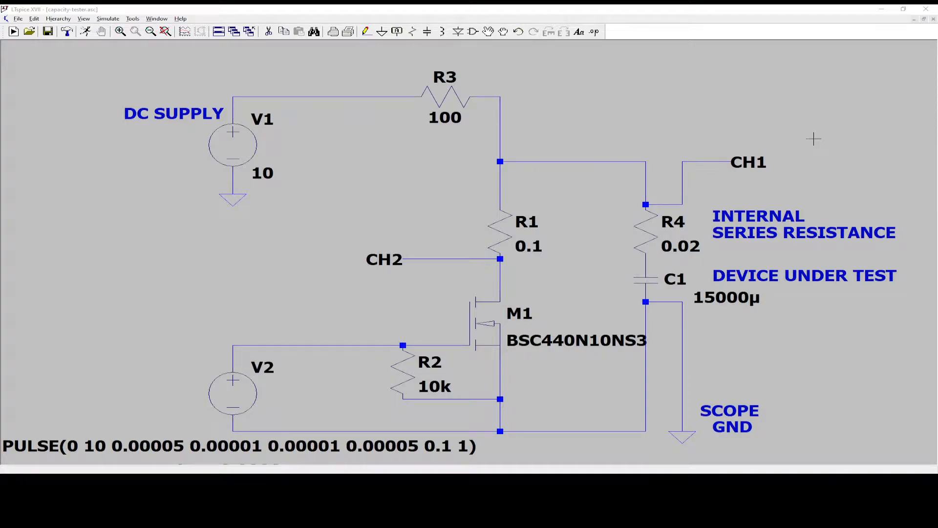
{"action": "mouse_move", "coordinate": [792, 142]}
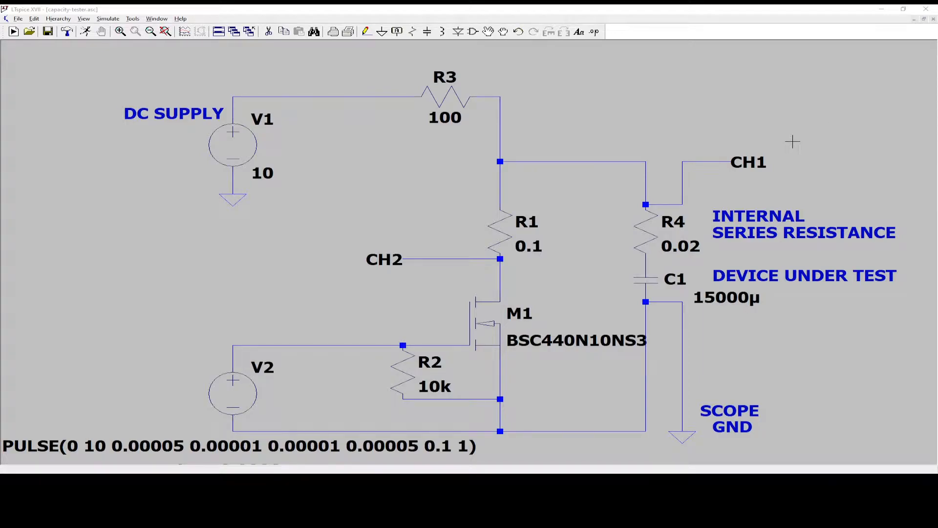
{"action": "mouse_move", "coordinate": [781, 146]}
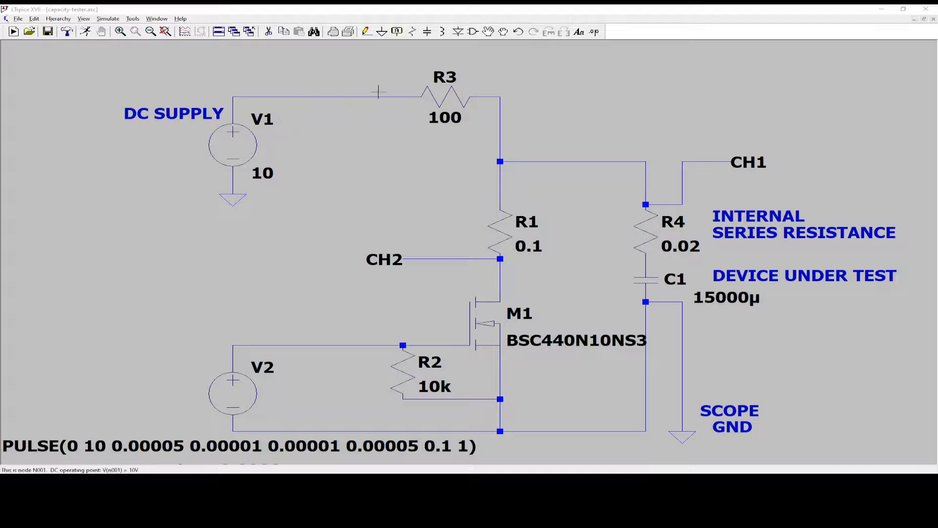
{"action": "mouse_move", "coordinate": [647, 204]}
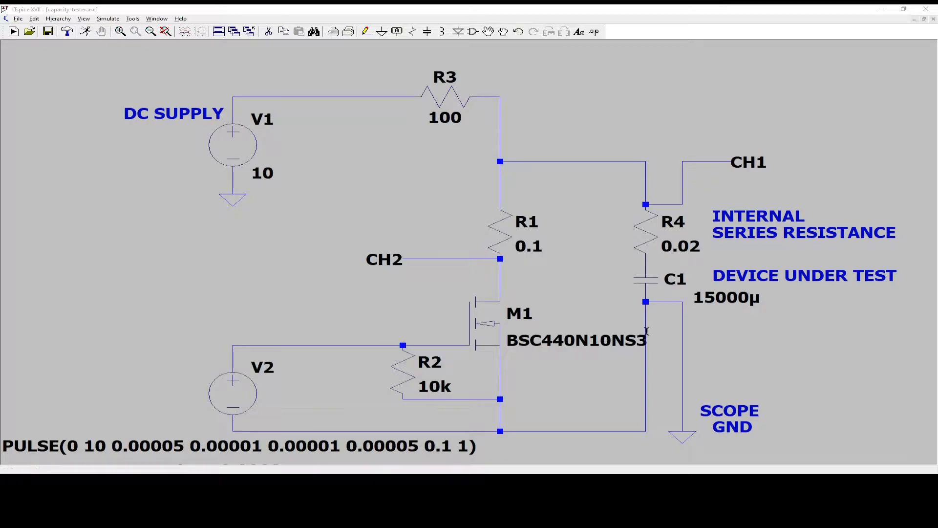
{"action": "mouse_move", "coordinate": [629, 272]}
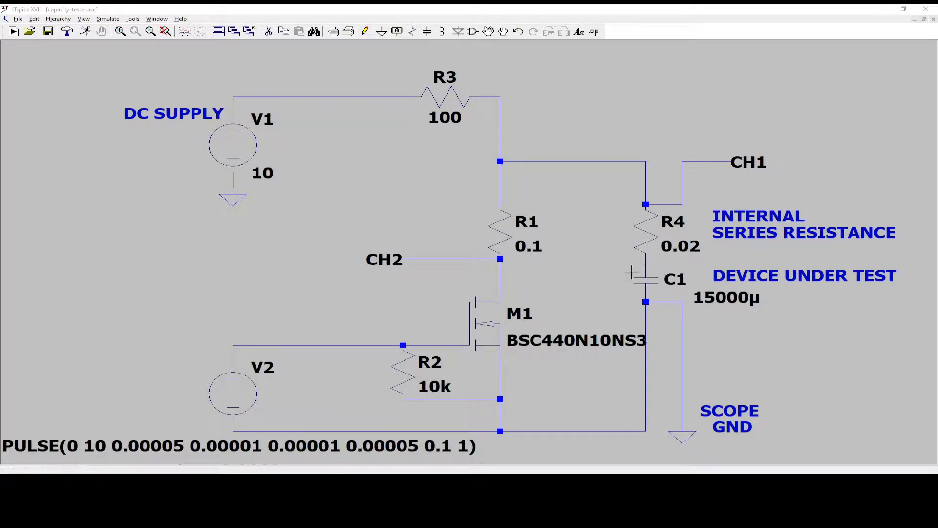
{"action": "mouse_move", "coordinate": [651, 276]}
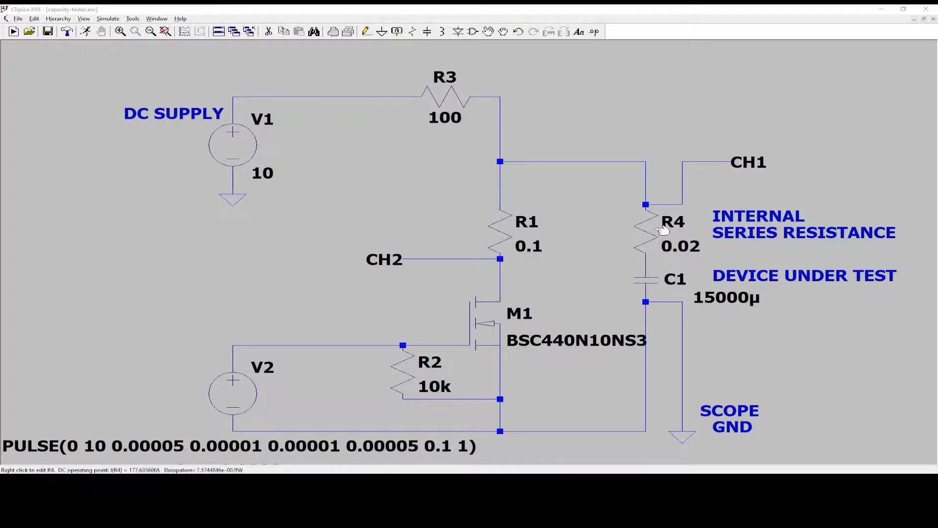
{"action": "mouse_move", "coordinate": [640, 222]}
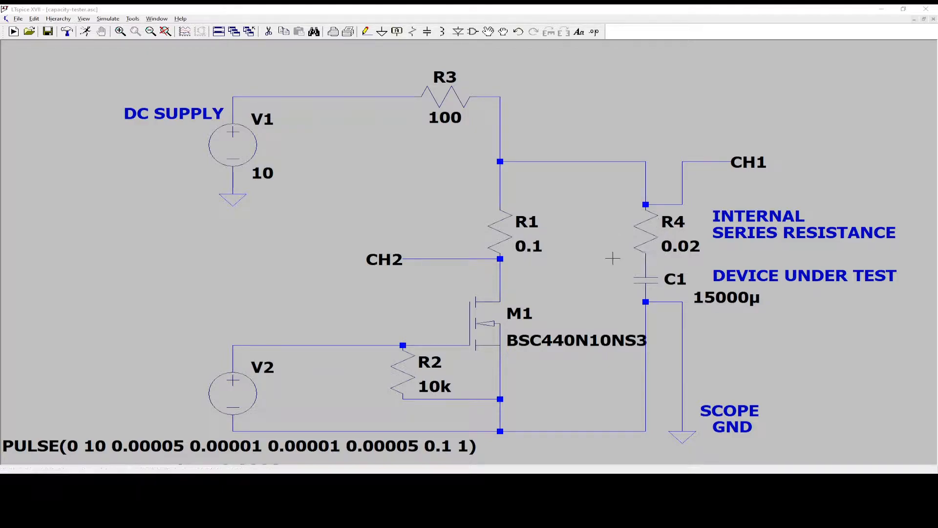
{"action": "mouse_move", "coordinate": [620, 234]}
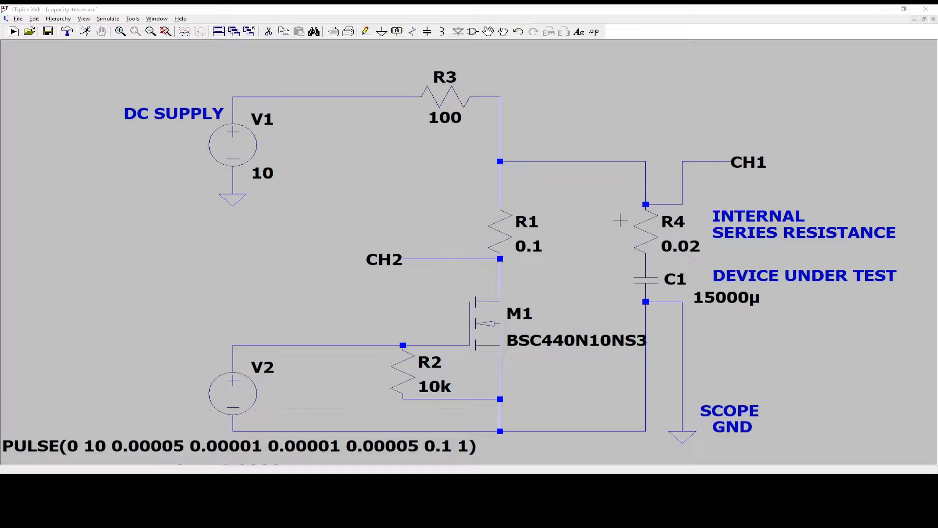
{"action": "mouse_move", "coordinate": [621, 251]}
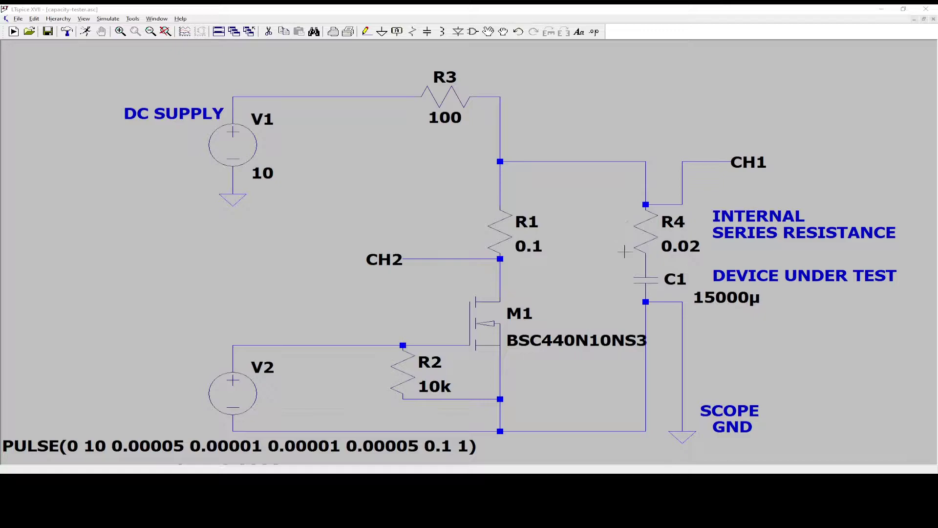
{"action": "mouse_move", "coordinate": [646, 284]}
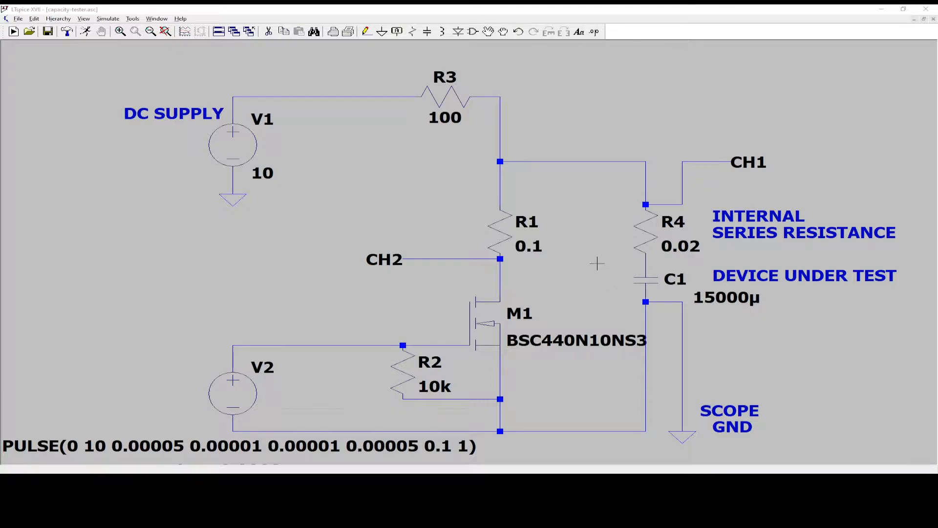
{"action": "mouse_move", "coordinate": [644, 204]}
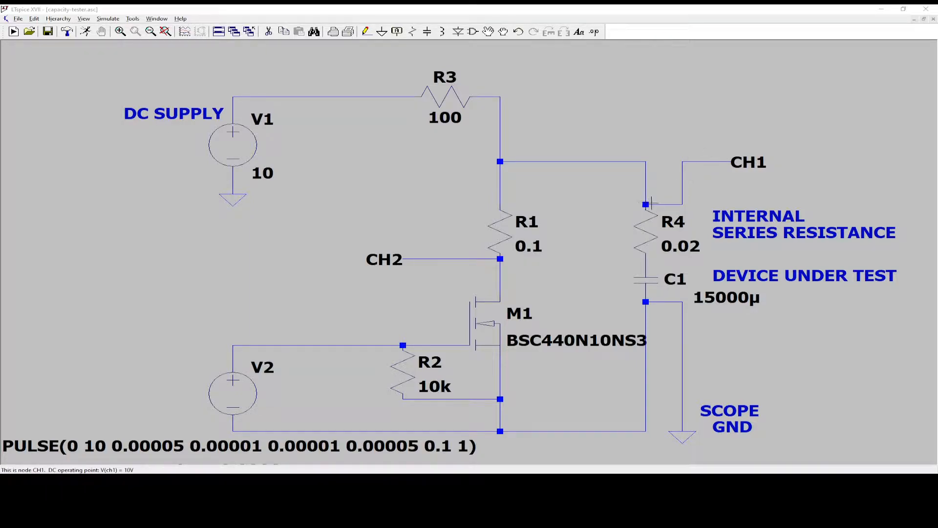
{"action": "mouse_move", "coordinate": [642, 203]}
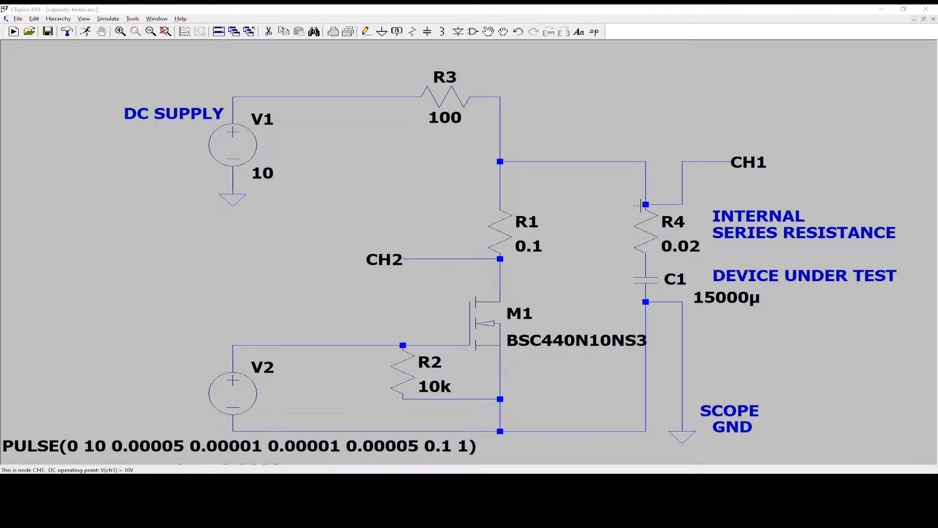
{"action": "mouse_move", "coordinate": [655, 202]}
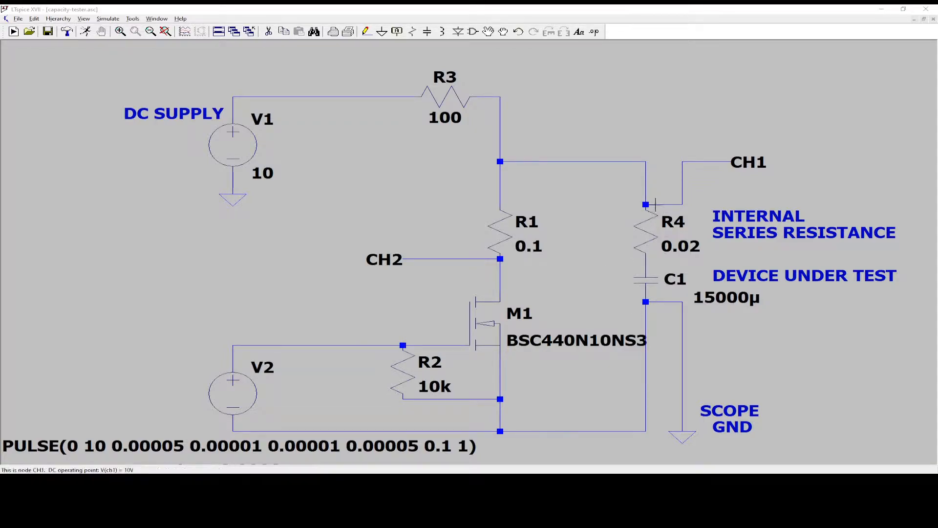
{"action": "mouse_move", "coordinate": [518, 155]}
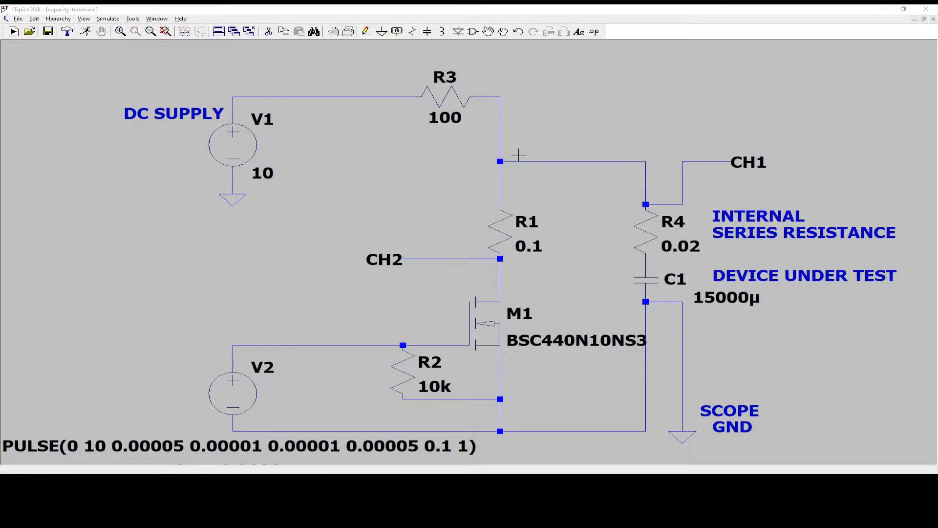
{"action": "mouse_move", "coordinate": [487, 334]}
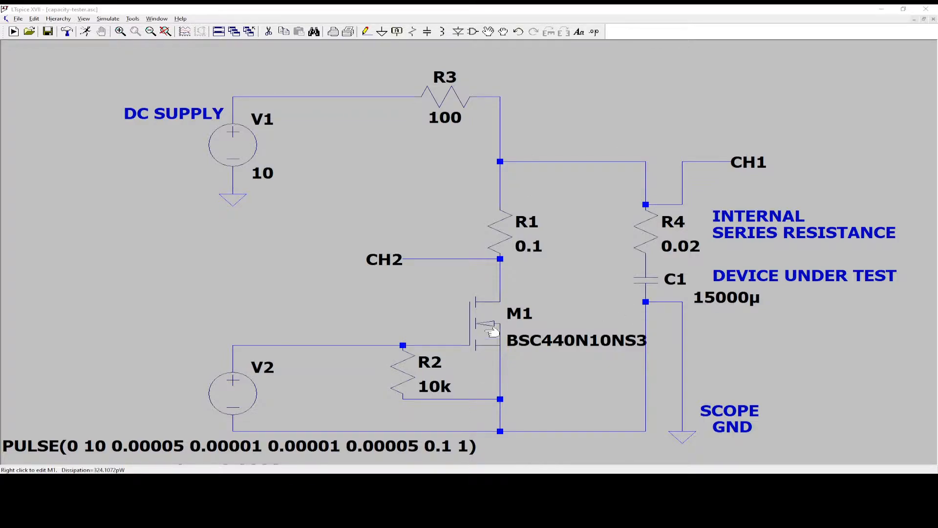
{"action": "mouse_move", "coordinate": [493, 205]}
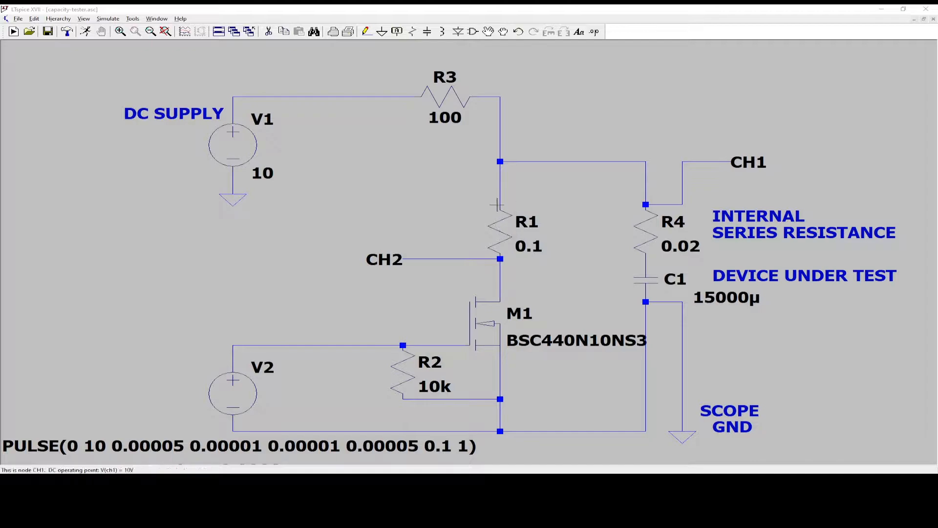
{"action": "mouse_move", "coordinate": [576, 235]}
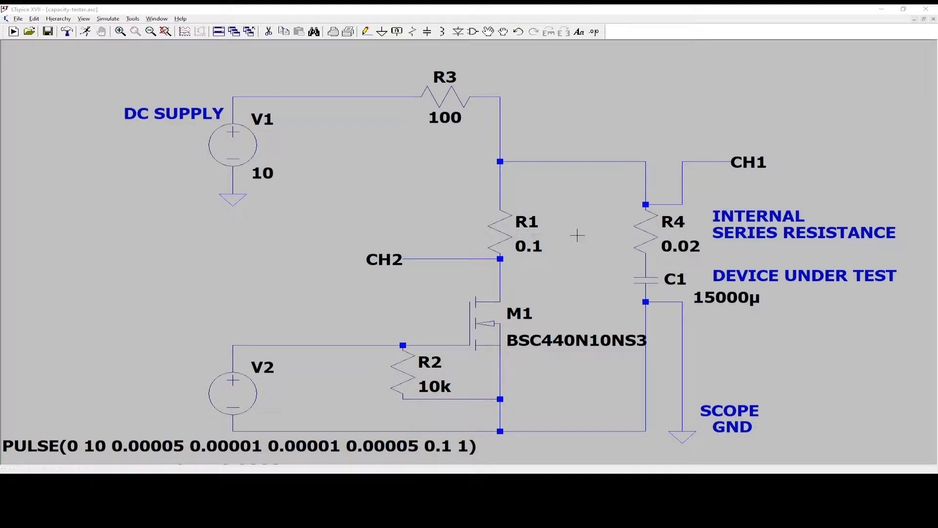
{"action": "mouse_move", "coordinate": [537, 255]}
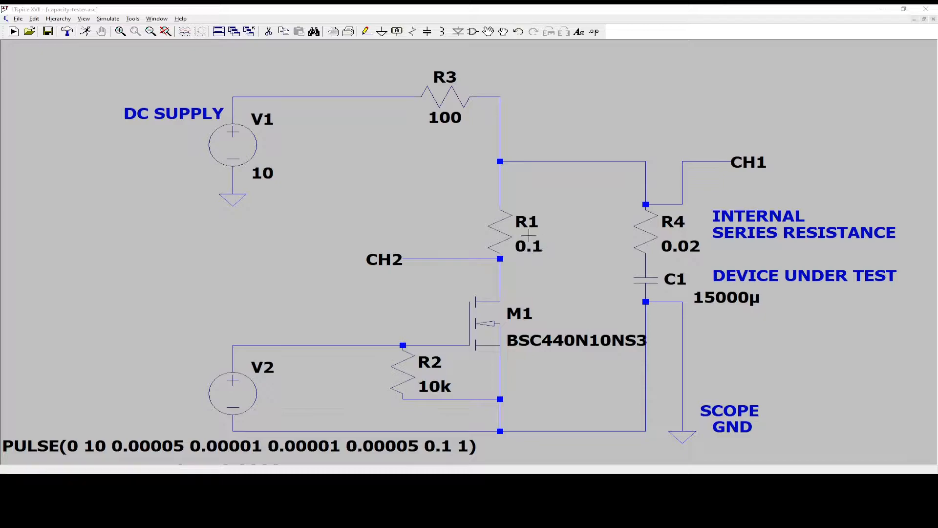
{"action": "mouse_move", "coordinate": [739, 314]}
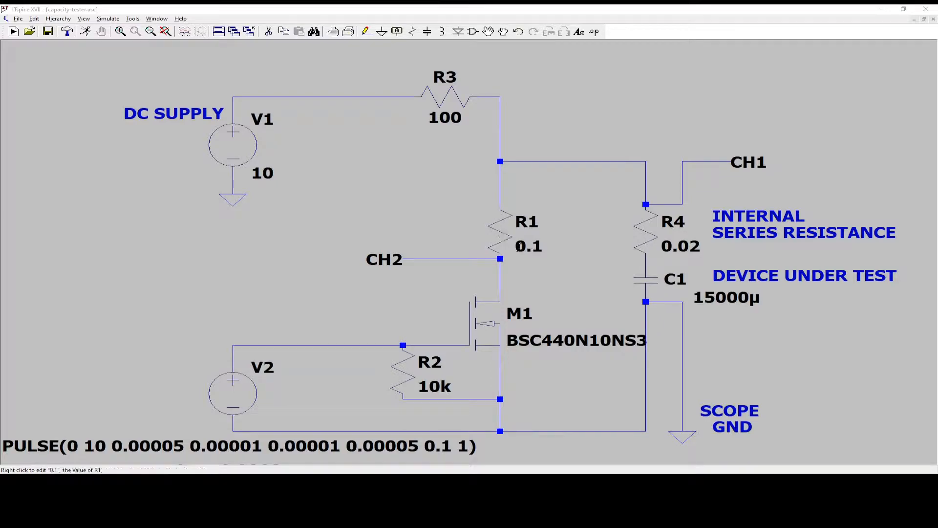
{"action": "mouse_move", "coordinate": [486, 223]}
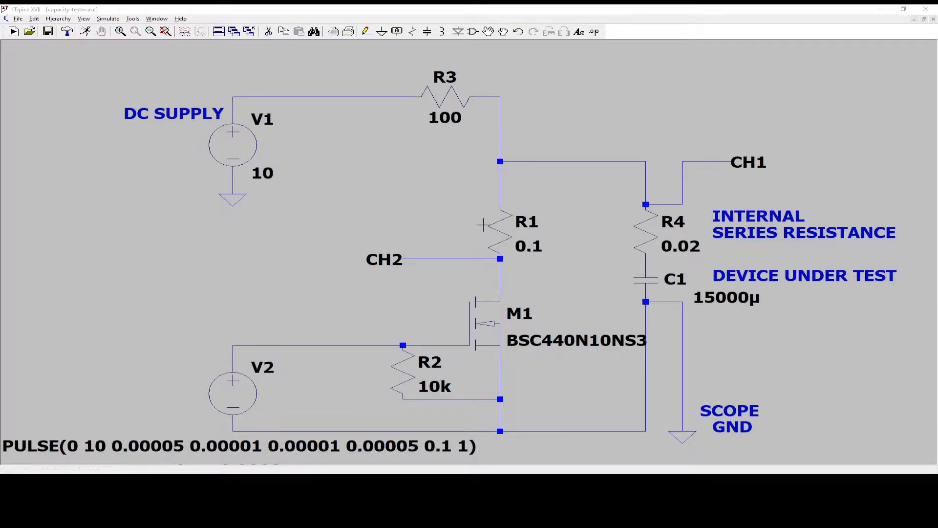
{"action": "mouse_move", "coordinate": [662, 244]}
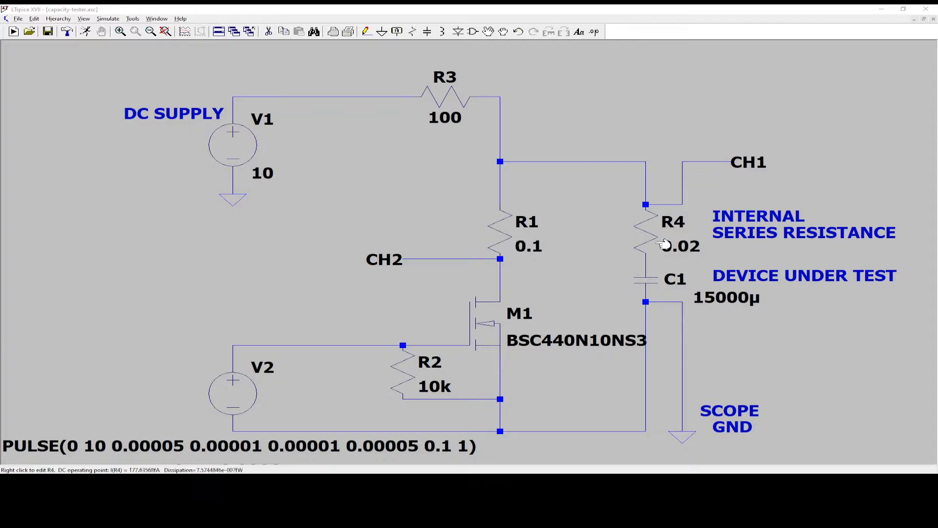
{"action": "mouse_move", "coordinate": [658, 234]}
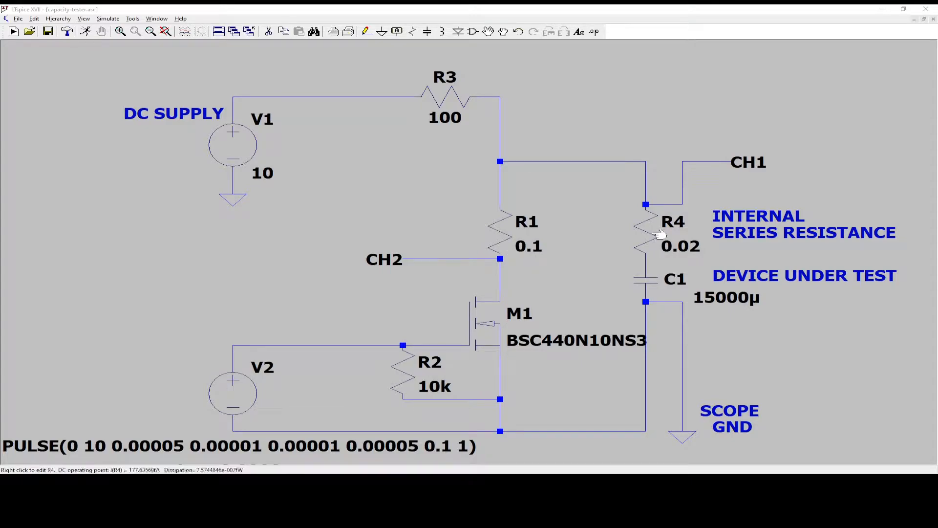
{"action": "mouse_move", "coordinate": [575, 249]}
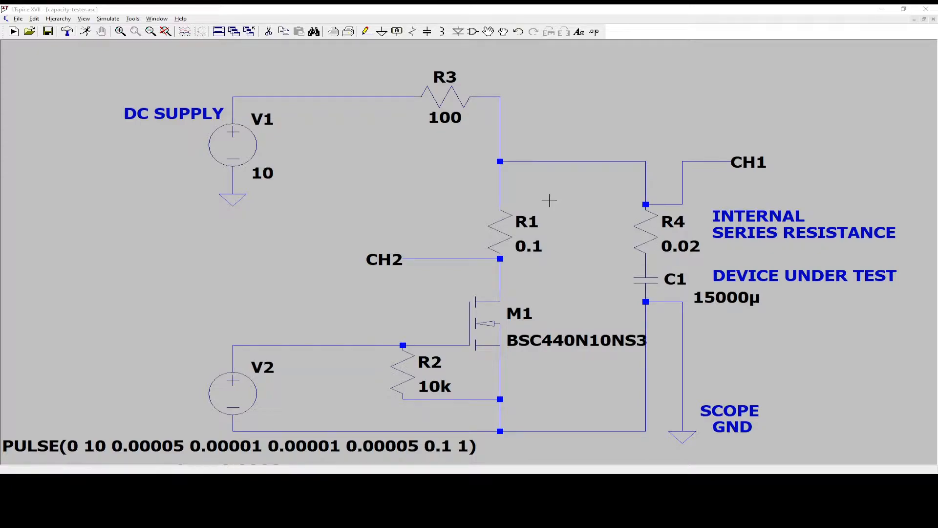
{"action": "mouse_move", "coordinate": [671, 195]}
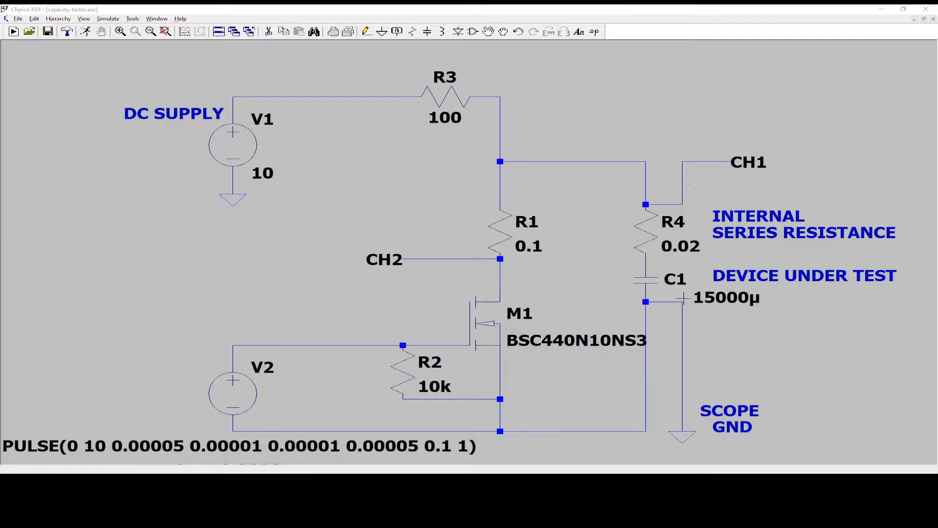
{"action": "mouse_move", "coordinate": [528, 246]}
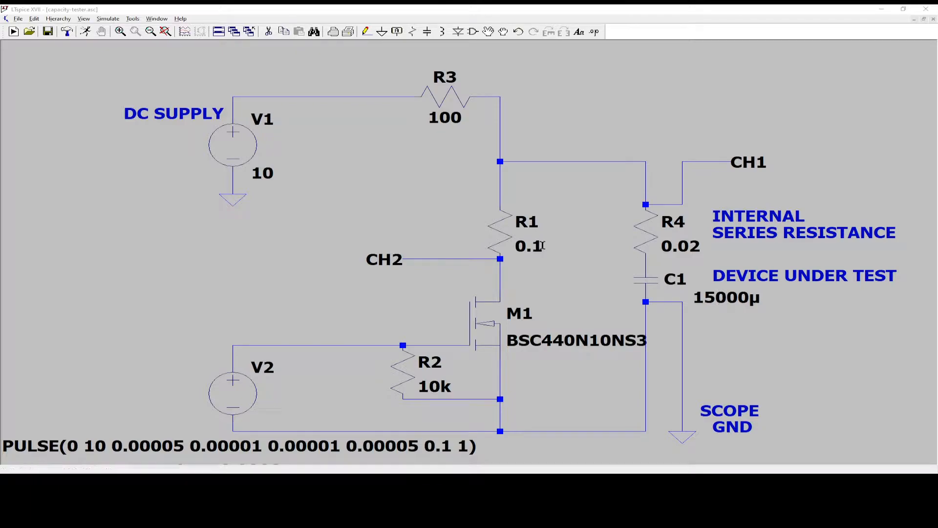
{"action": "mouse_move", "coordinate": [513, 239]}
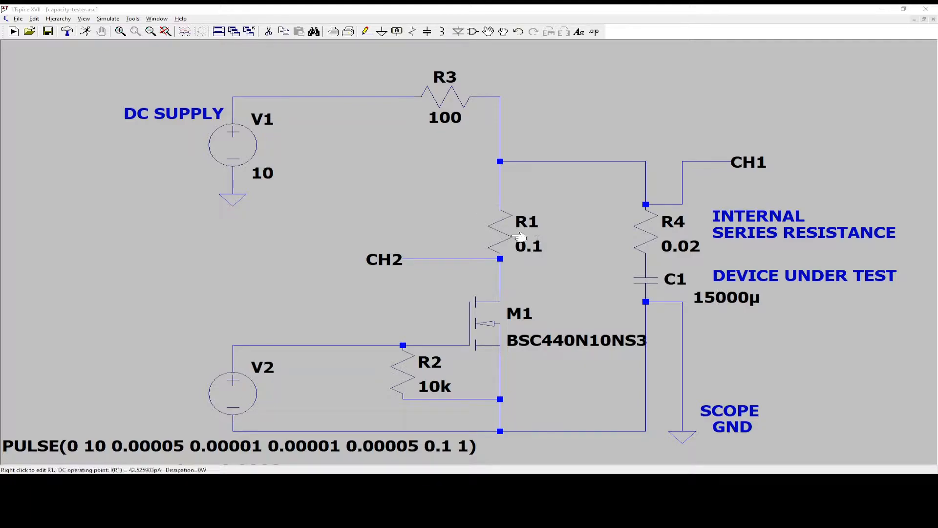
{"action": "mouse_move", "coordinate": [492, 235]}
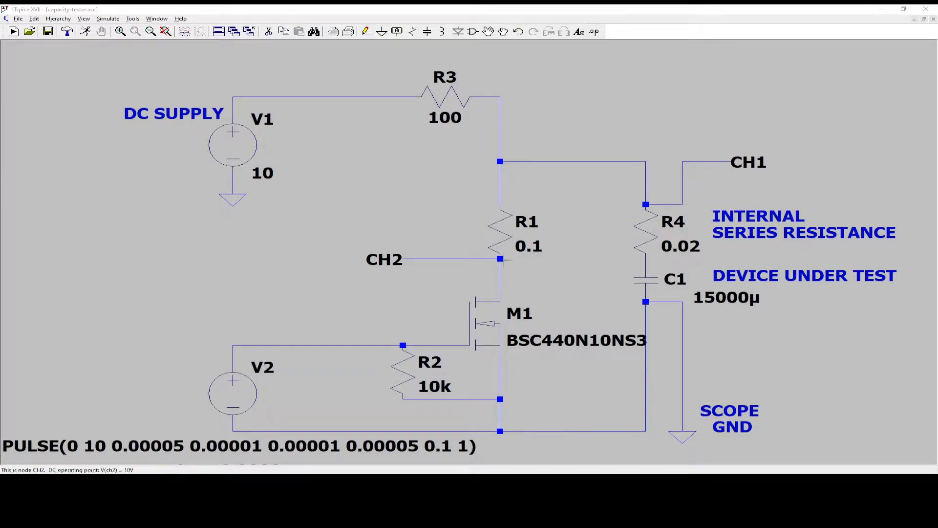
{"action": "mouse_move", "coordinate": [501, 258]}
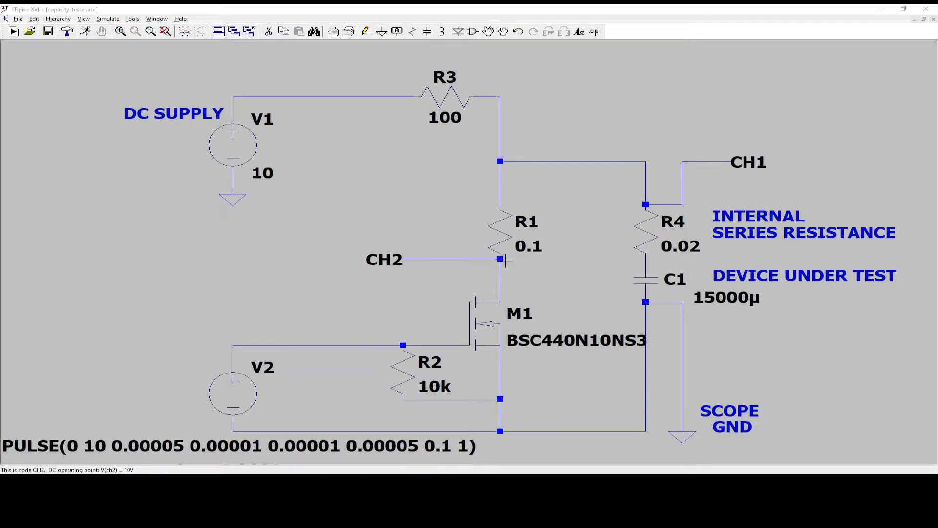
{"action": "mouse_move", "coordinate": [512, 294]}
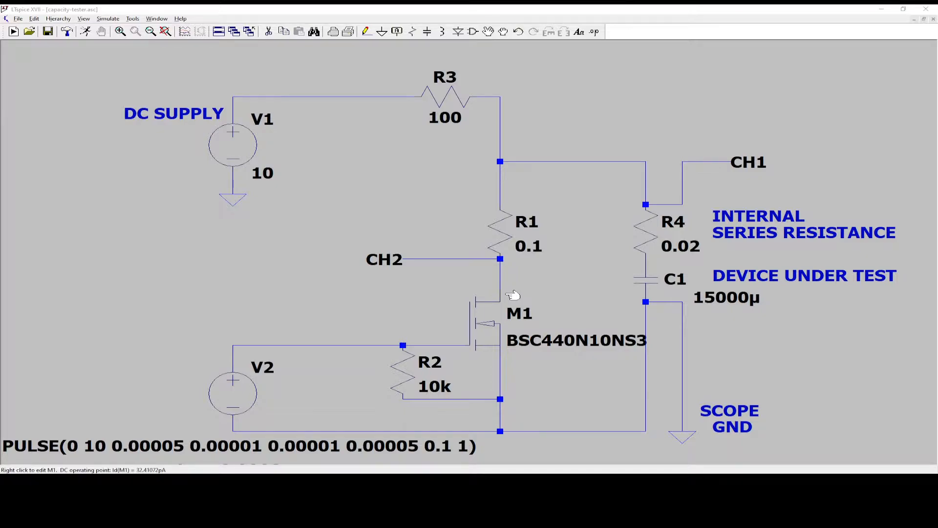
{"action": "mouse_move", "coordinate": [491, 326]}
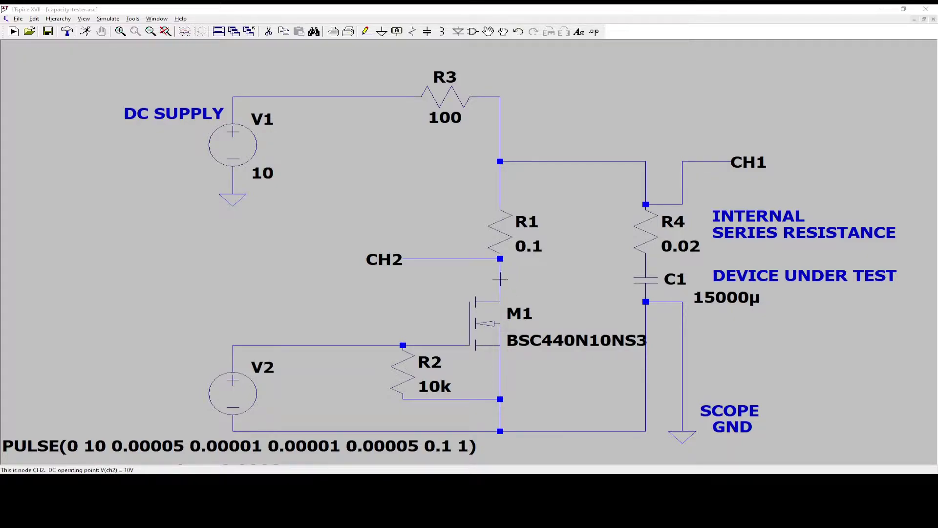
{"action": "mouse_move", "coordinate": [507, 248]}
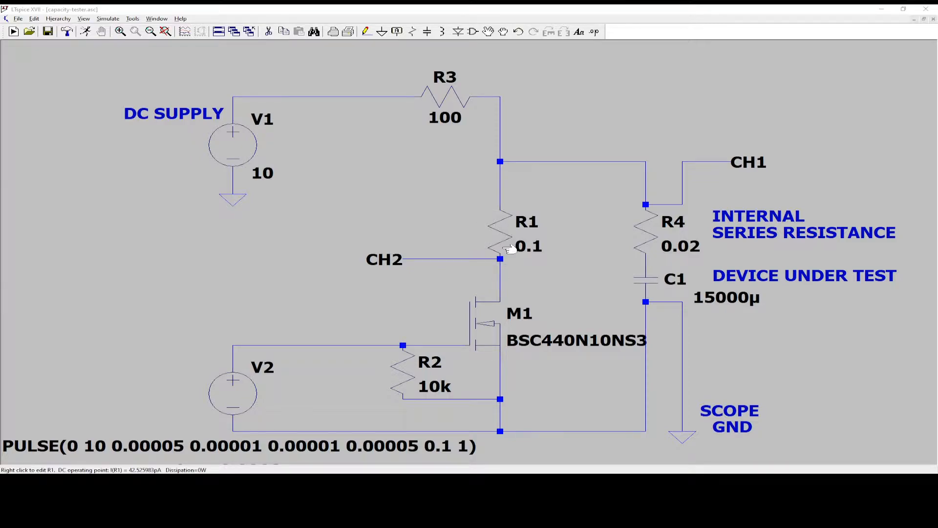
{"action": "mouse_move", "coordinate": [567, 159]}
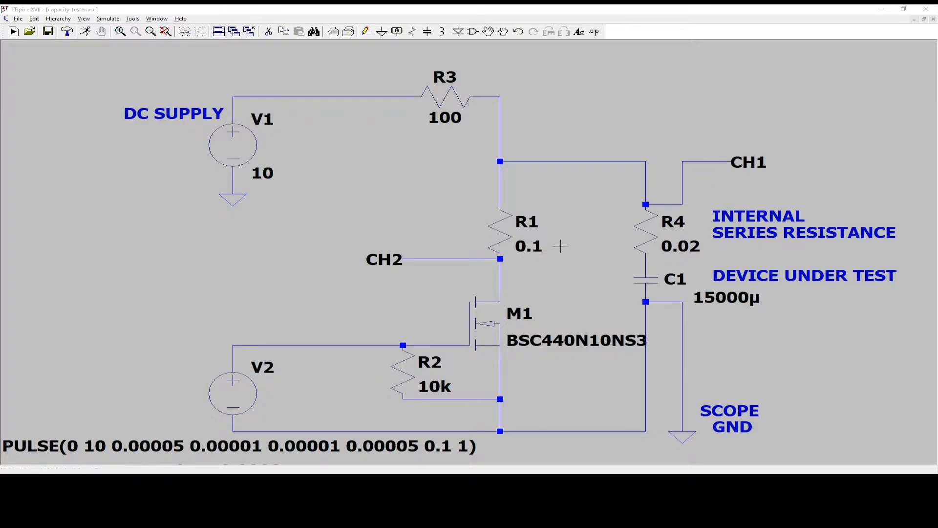
{"action": "mouse_move", "coordinate": [545, 247]}
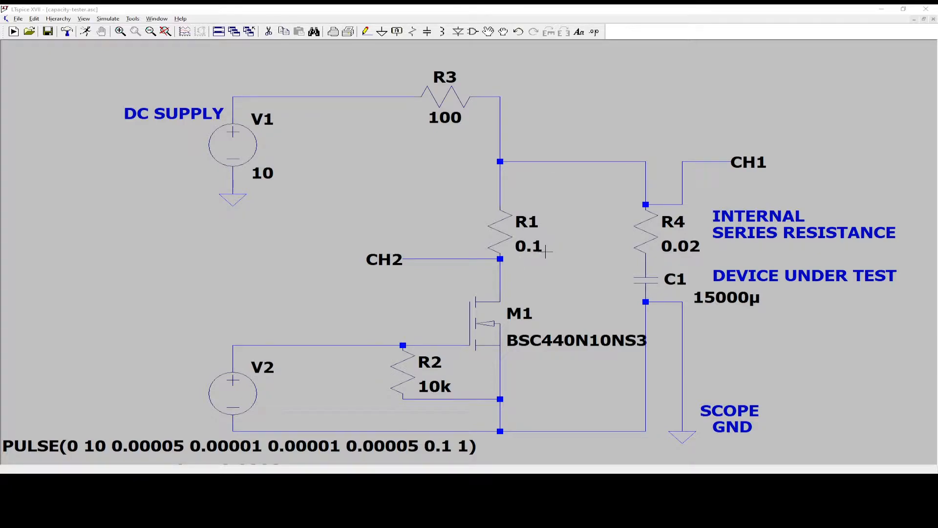
{"action": "mouse_move", "coordinate": [645, 196]}
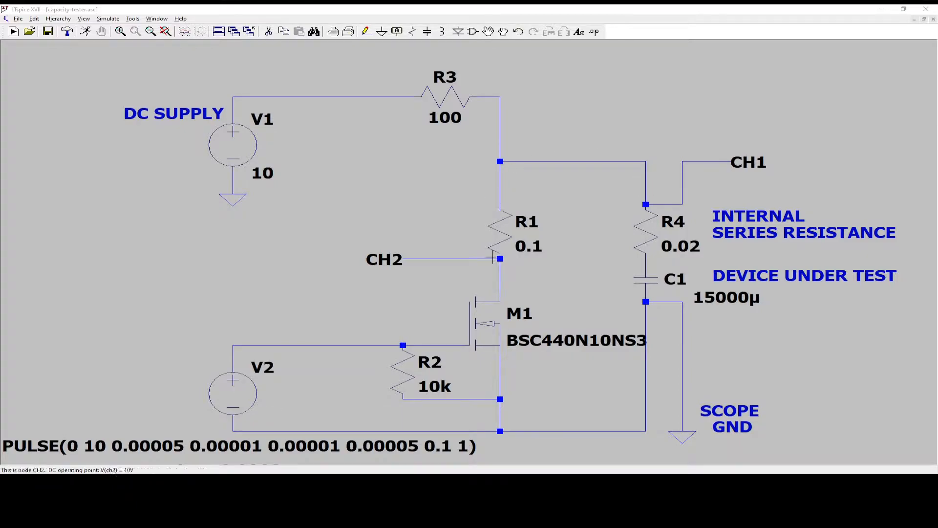
{"action": "mouse_move", "coordinate": [644, 184]}
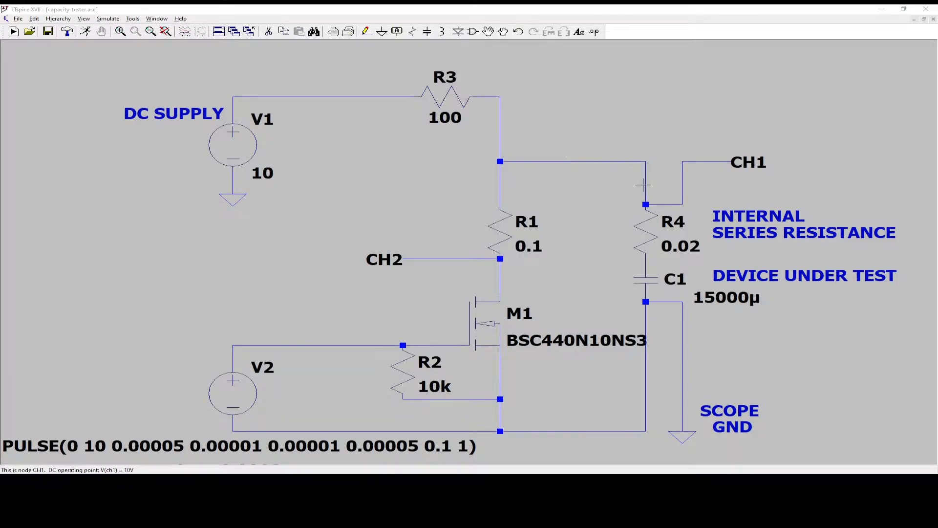
{"action": "mouse_move", "coordinate": [567, 169]}
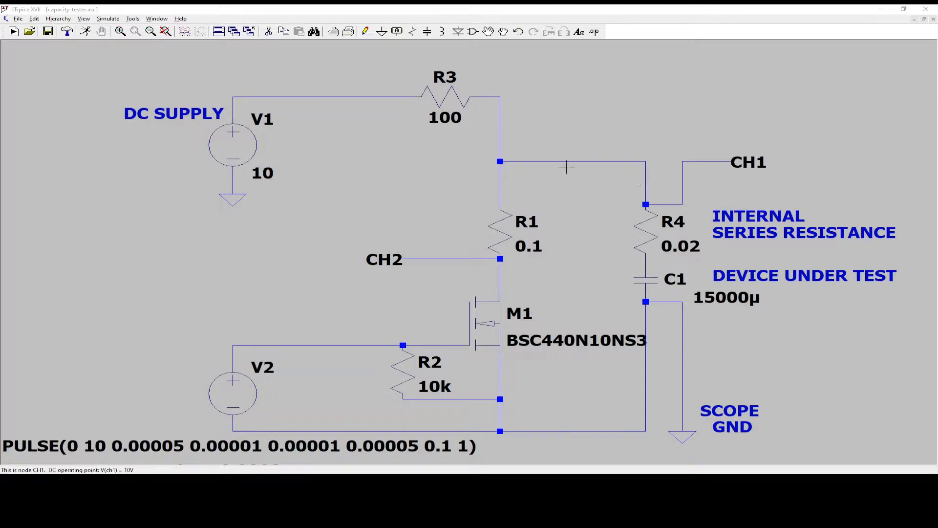
{"action": "mouse_move", "coordinate": [472, 258]}
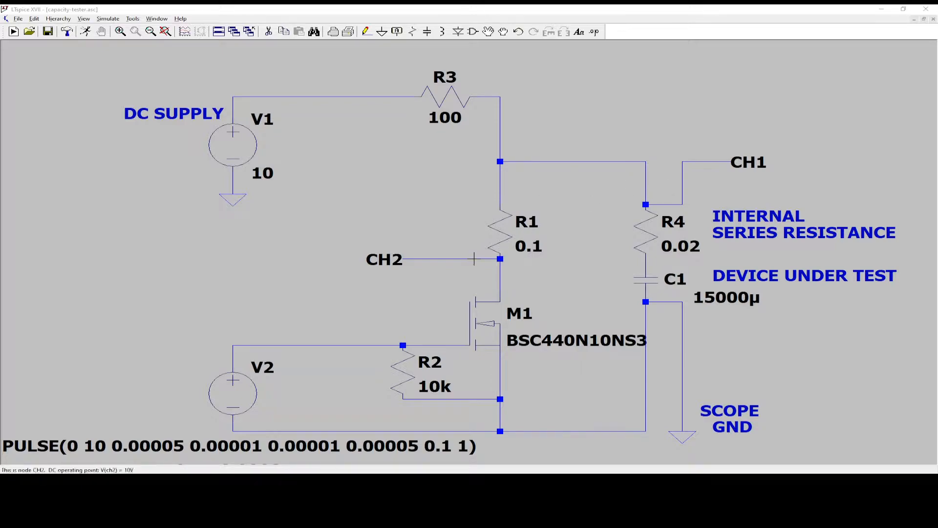
{"action": "mouse_move", "coordinate": [472, 265]}
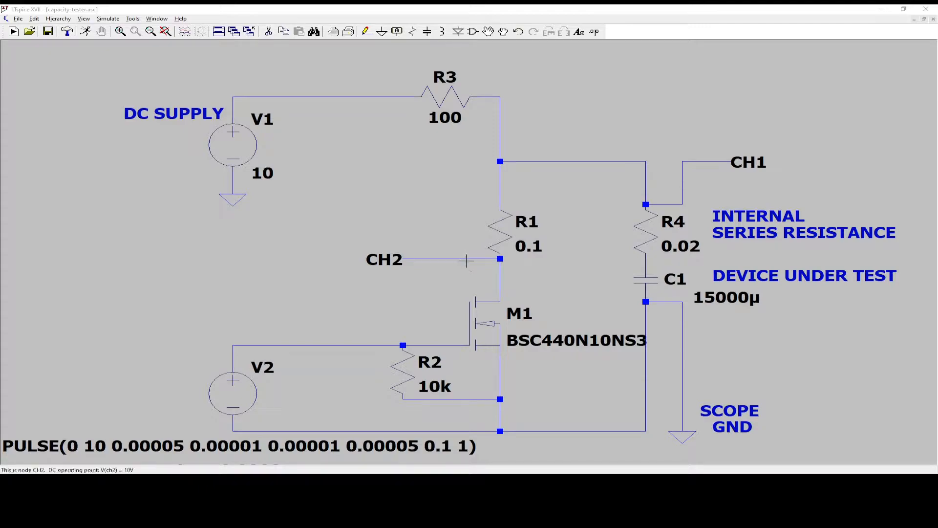
{"action": "mouse_move", "coordinate": [384, 260]}
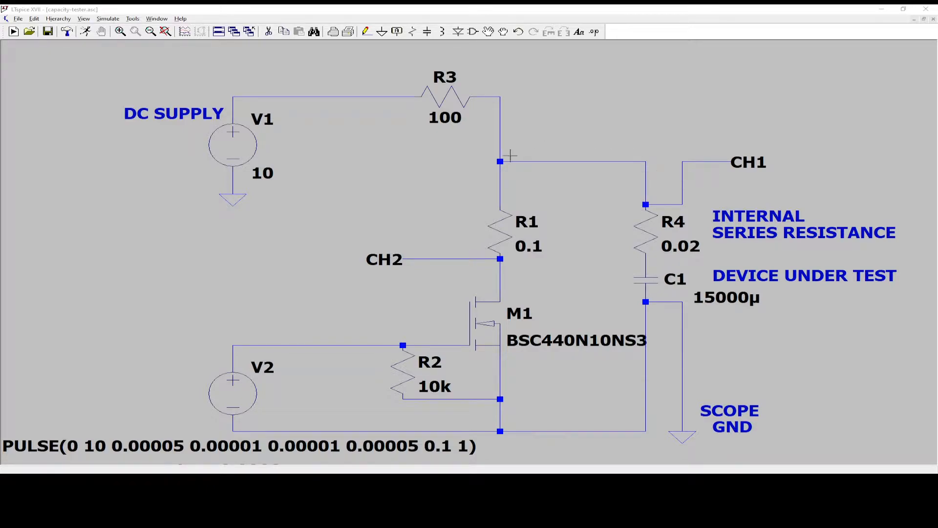
{"action": "mouse_move", "coordinate": [487, 272]}
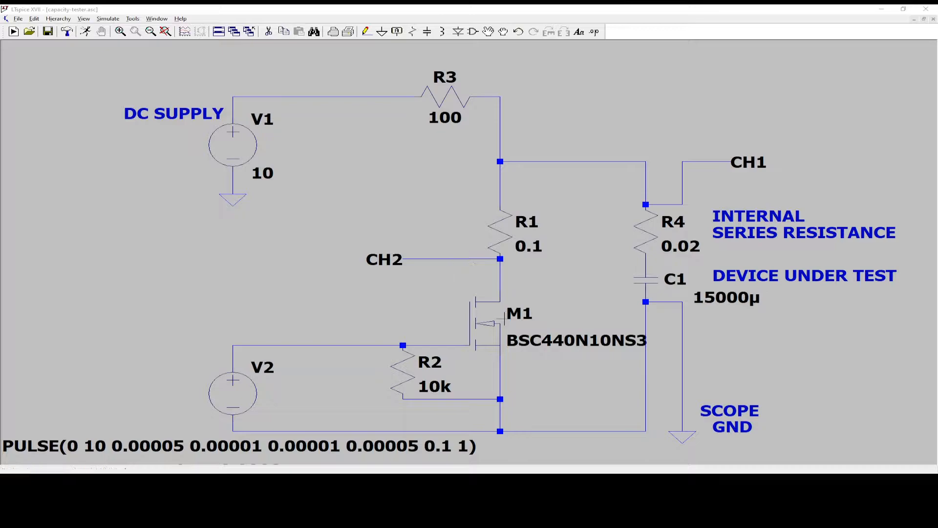
{"action": "mouse_move", "coordinate": [444, 324]}
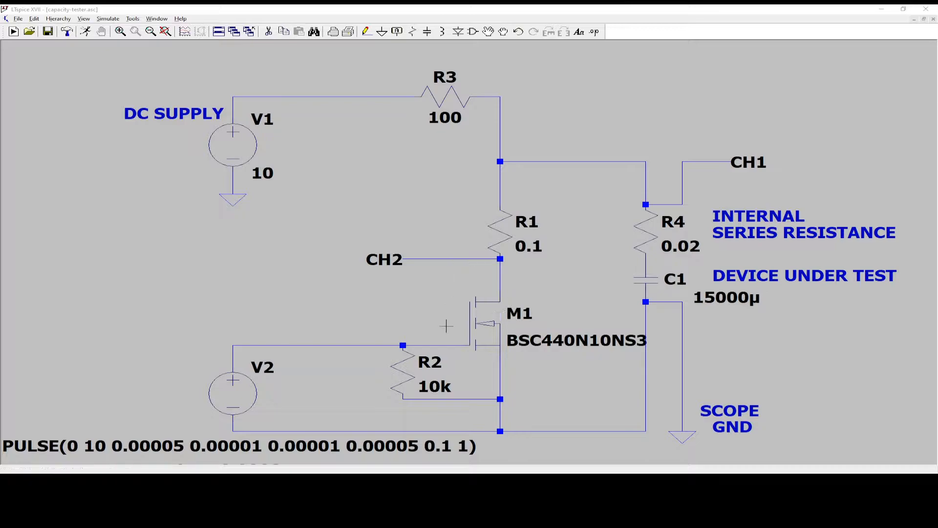
{"action": "mouse_move", "coordinate": [502, 298]}
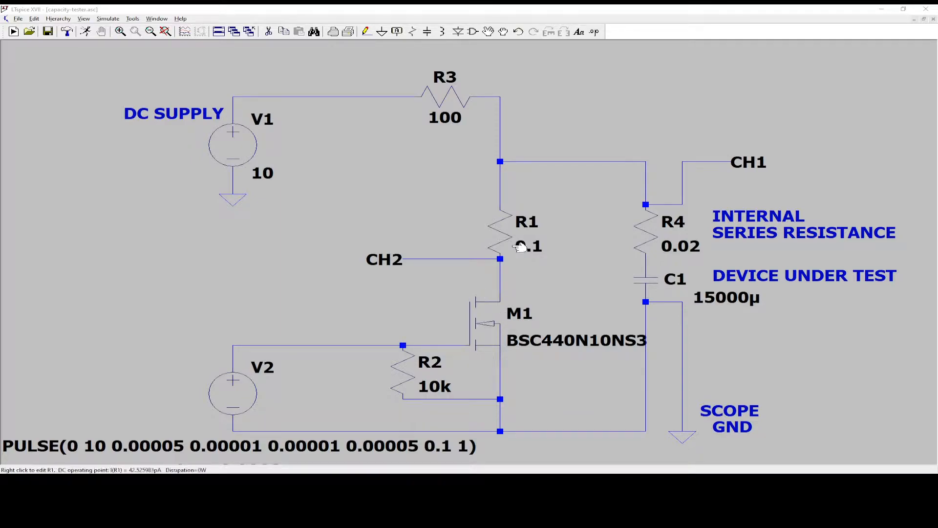
{"action": "mouse_move", "coordinate": [496, 227]}
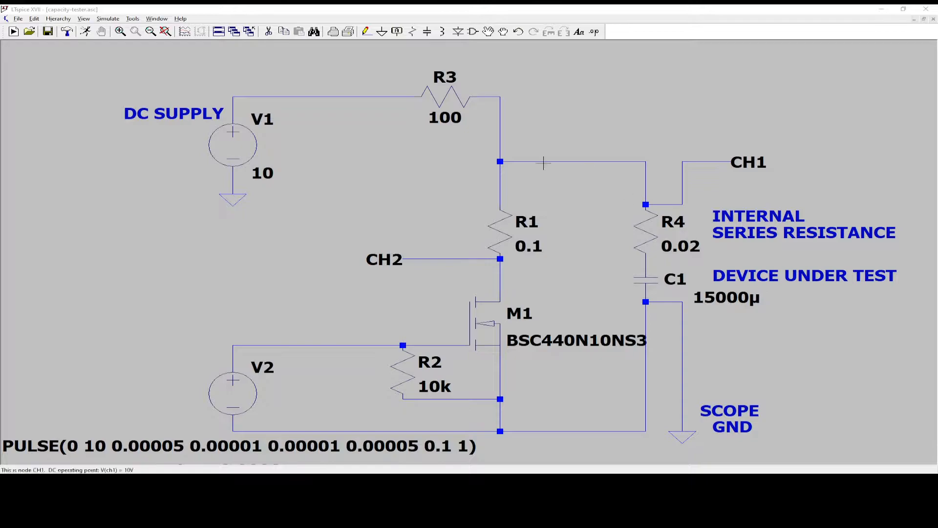
{"action": "mouse_move", "coordinate": [501, 343]}
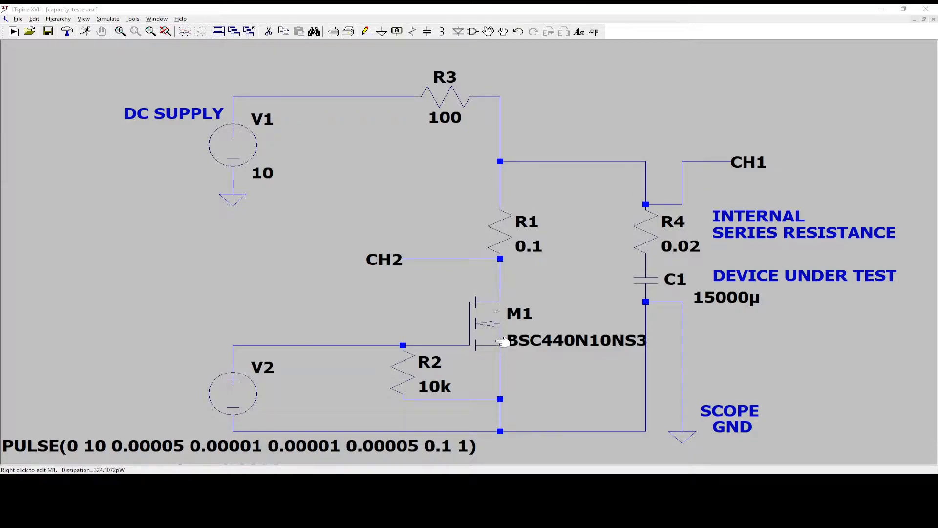
{"action": "mouse_move", "coordinate": [403, 312]}
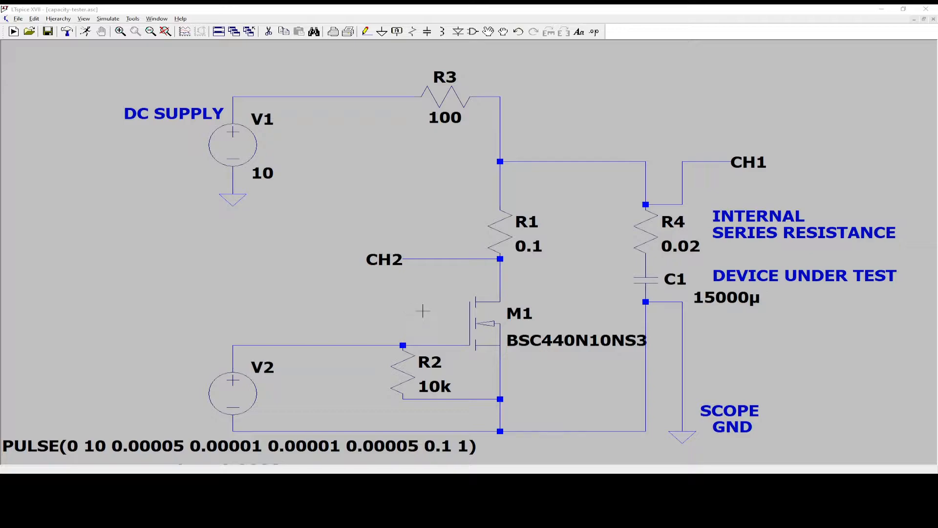
{"action": "mouse_move", "coordinate": [176, 162]}
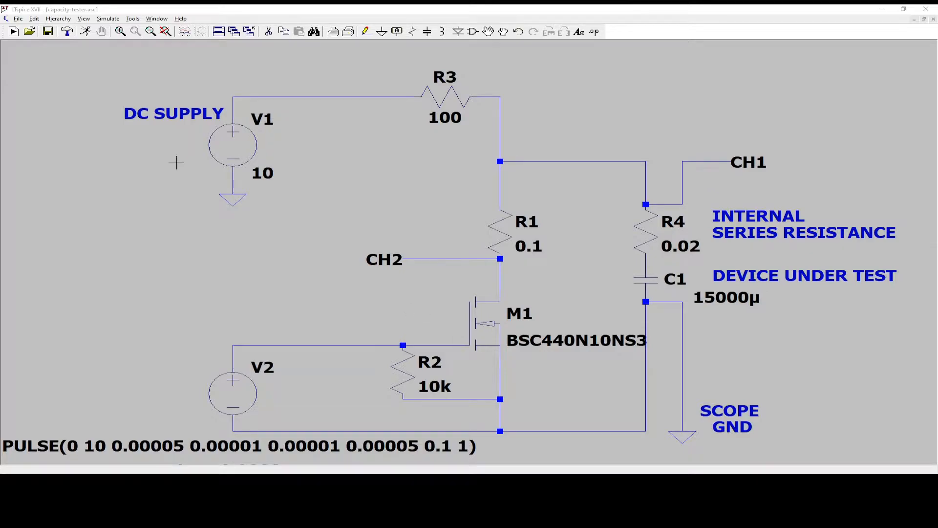
{"action": "mouse_move", "coordinate": [470, 316]}
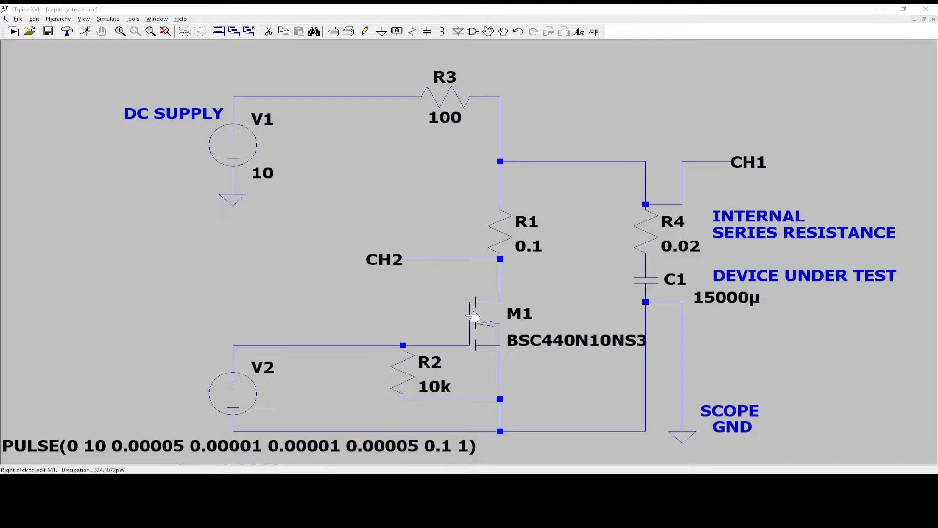
{"action": "mouse_move", "coordinate": [502, 337]}
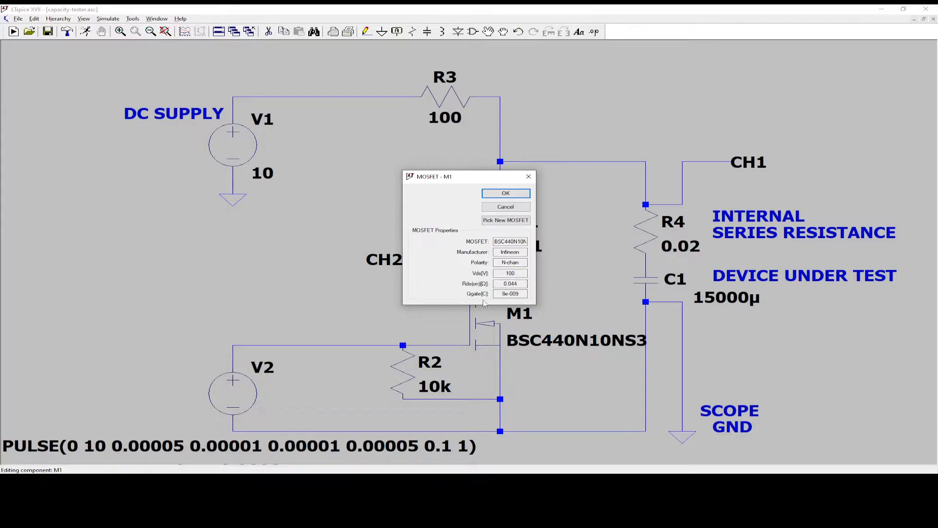
{"action": "mouse_move", "coordinate": [528, 176]}
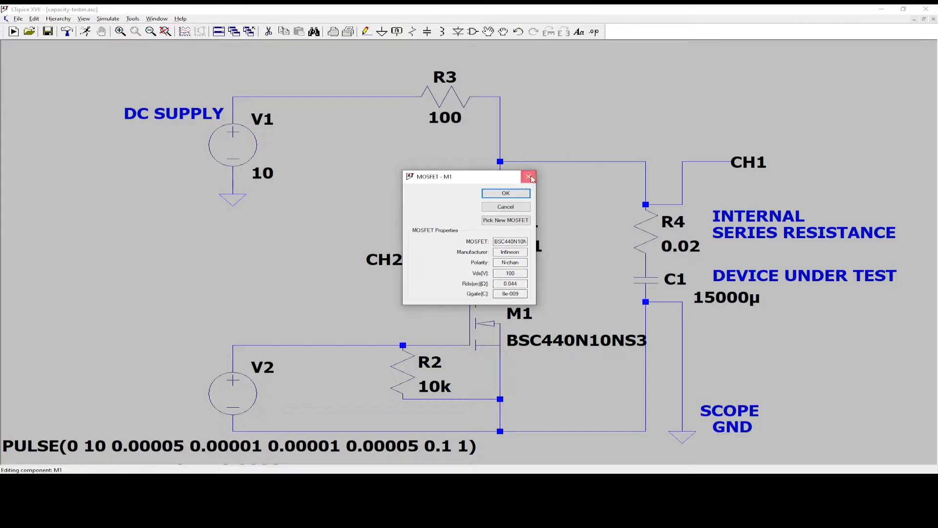
Step: Close M1's properties unchanged and run the ESR tester's transient simulation
{"action": "left_click", "coordinate": [529, 176]}
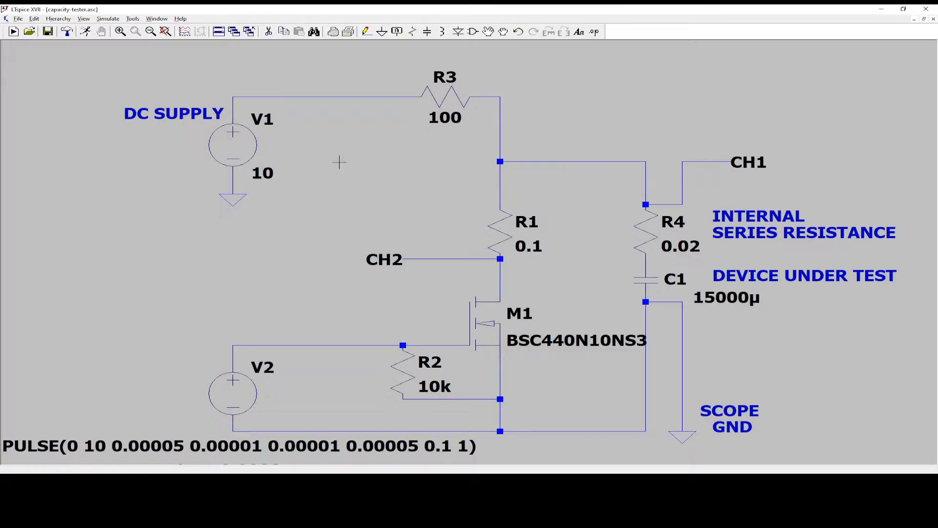
{"action": "mouse_move", "coordinate": [619, 294]}
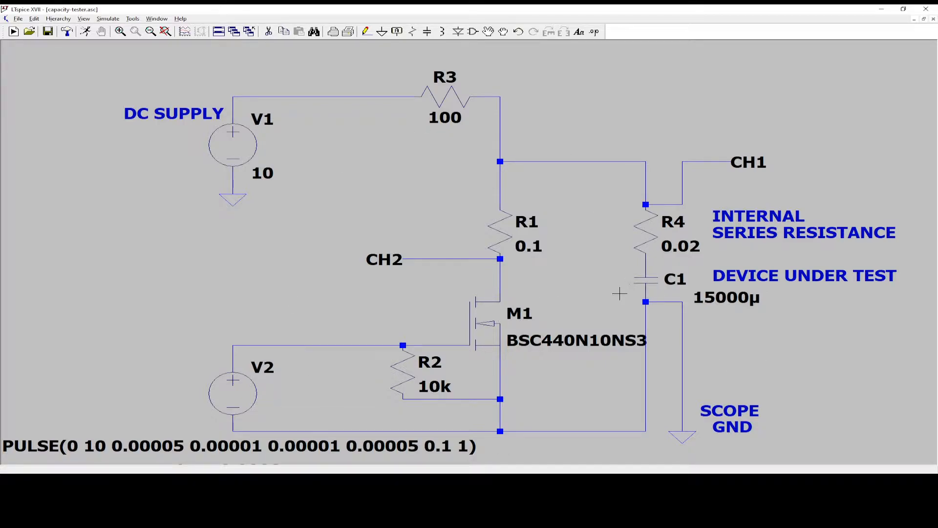
{"action": "mouse_move", "coordinate": [574, 304]}
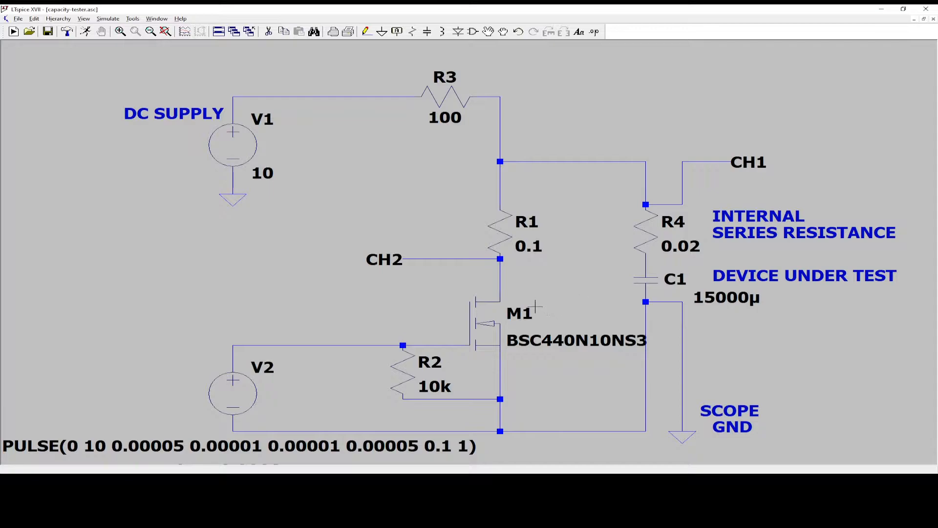
{"action": "mouse_move", "coordinate": [449, 96]}
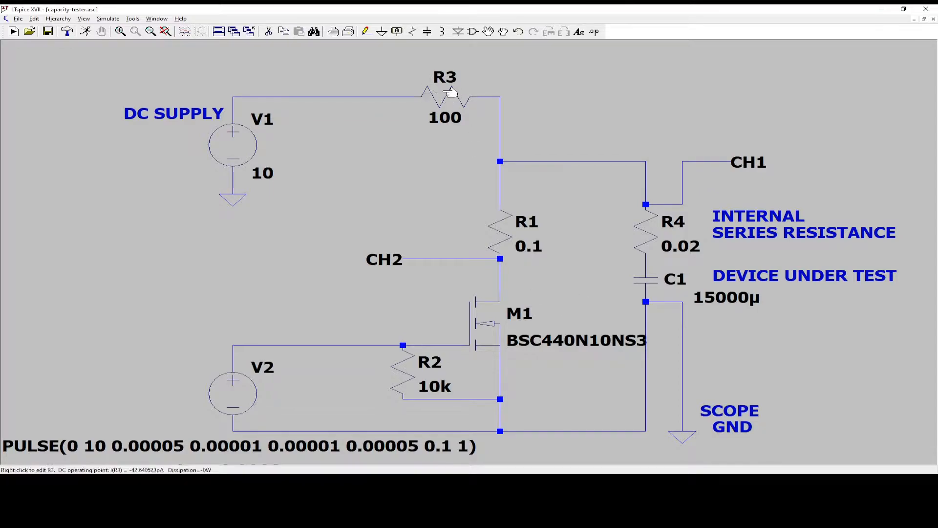
{"action": "mouse_move", "coordinate": [452, 106]}
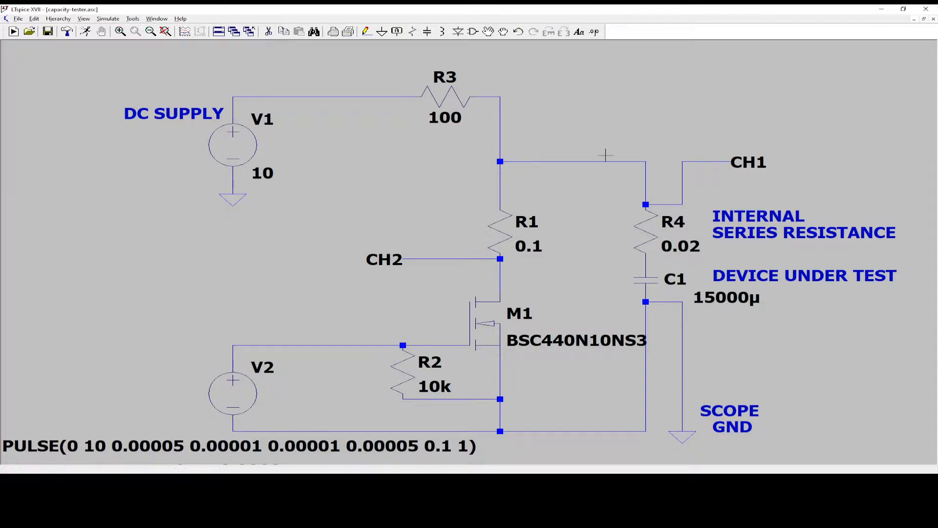
{"action": "mouse_move", "coordinate": [217, 412]}
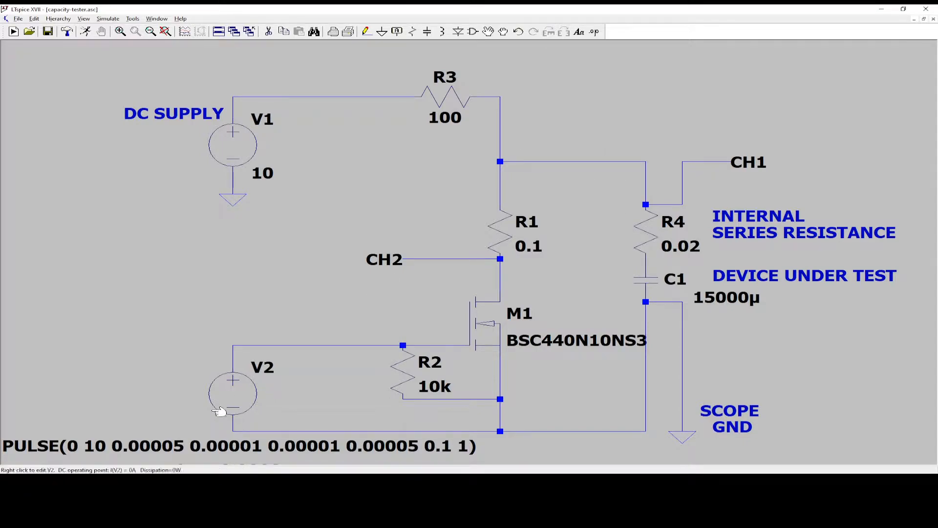
{"action": "mouse_move", "coordinate": [349, 421]}
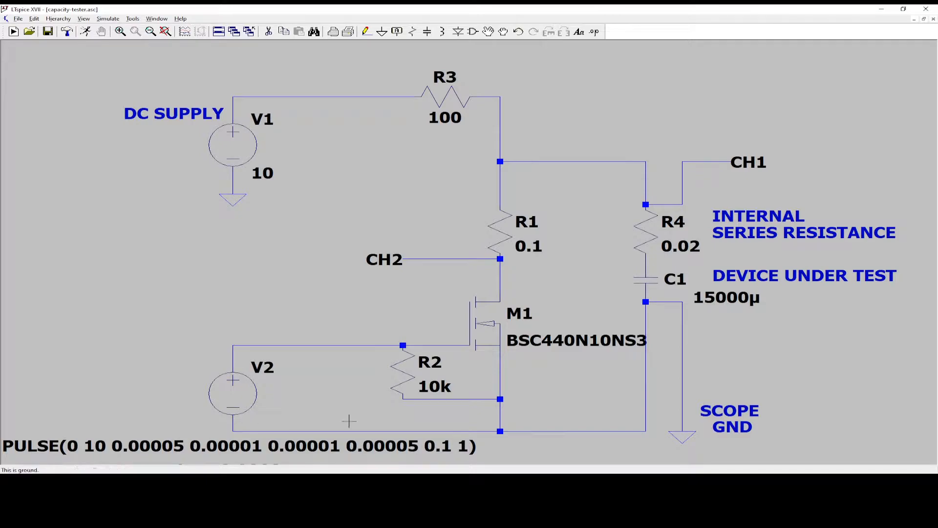
{"action": "mouse_move", "coordinate": [318, 349]}
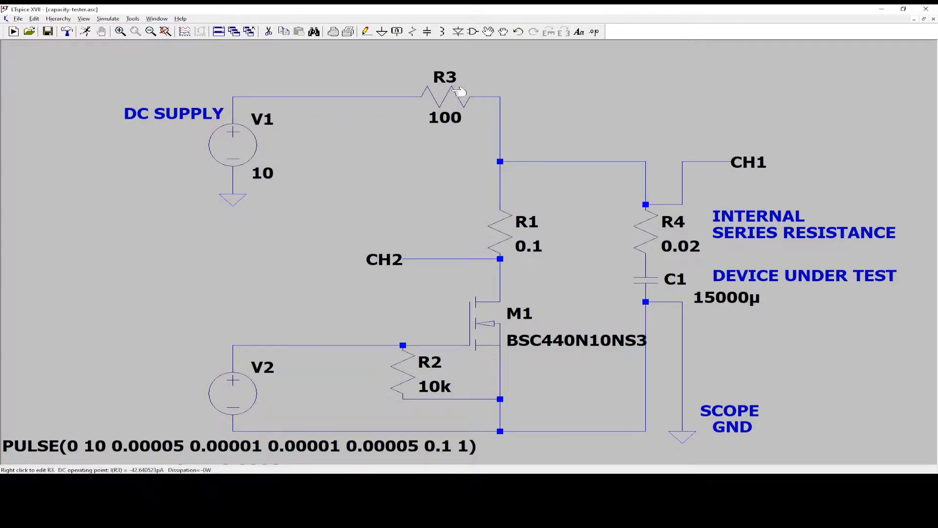
{"action": "mouse_move", "coordinate": [646, 223]}
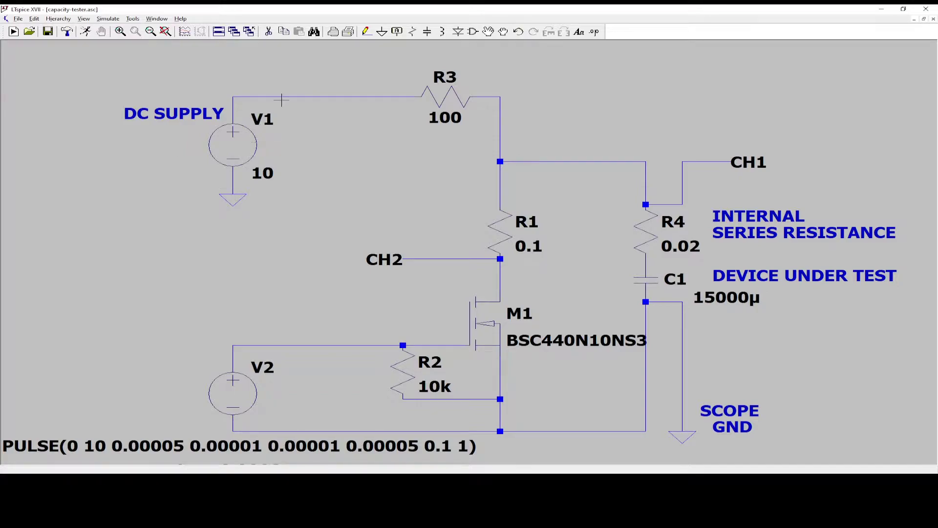
{"action": "mouse_move", "coordinate": [292, 96]}
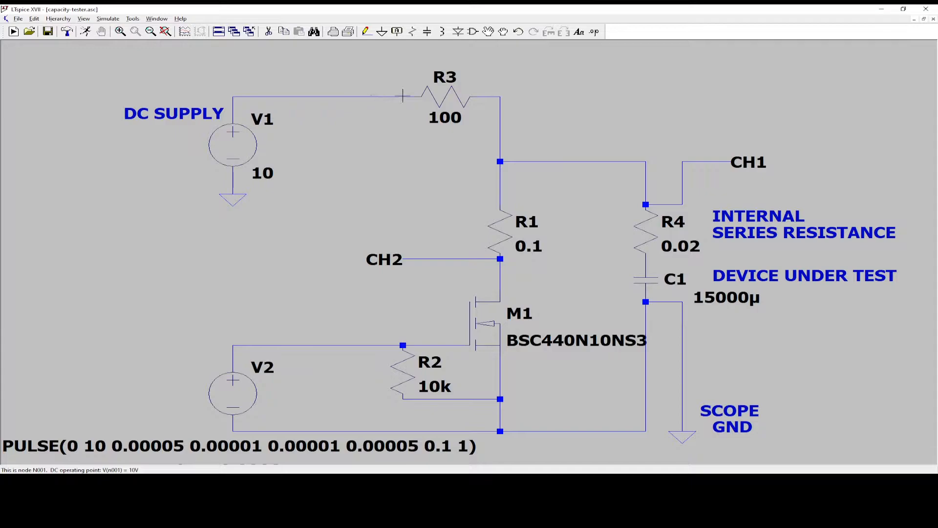
{"action": "mouse_move", "coordinate": [367, 125]}
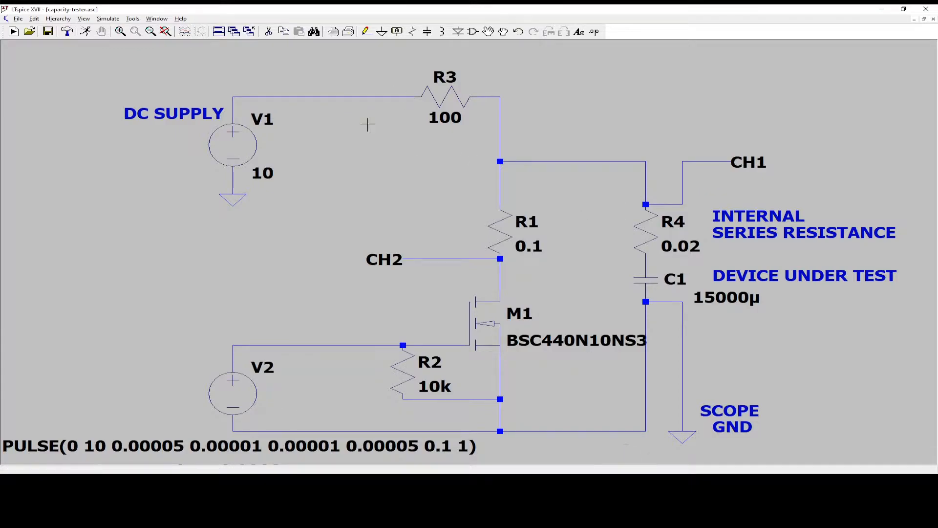
{"action": "mouse_move", "coordinate": [573, 365]}
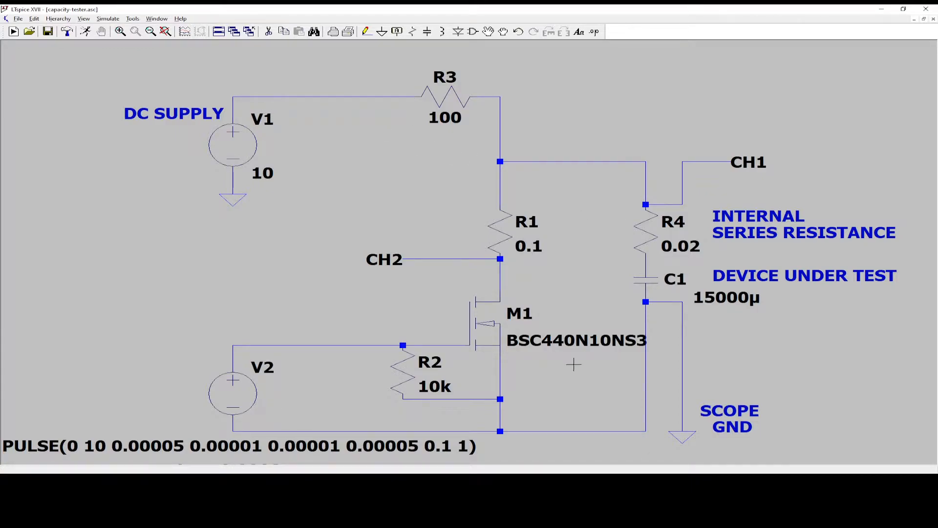
{"action": "mouse_move", "coordinate": [421, 82]}
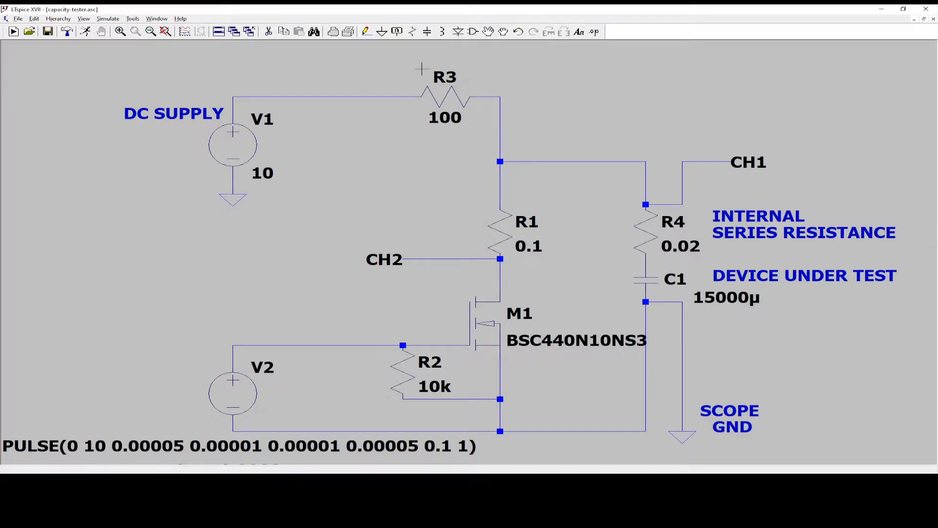
{"action": "mouse_move", "coordinate": [451, 90]}
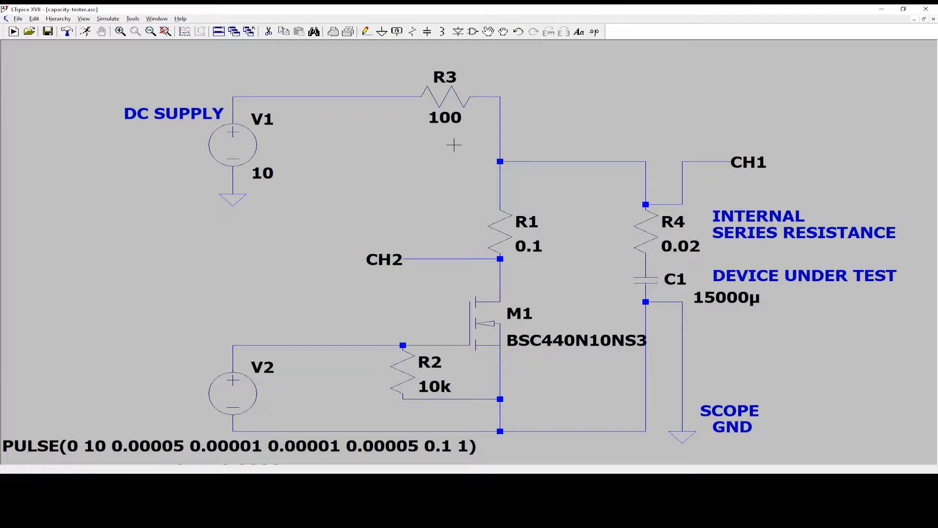
{"action": "mouse_move", "coordinate": [447, 362]}
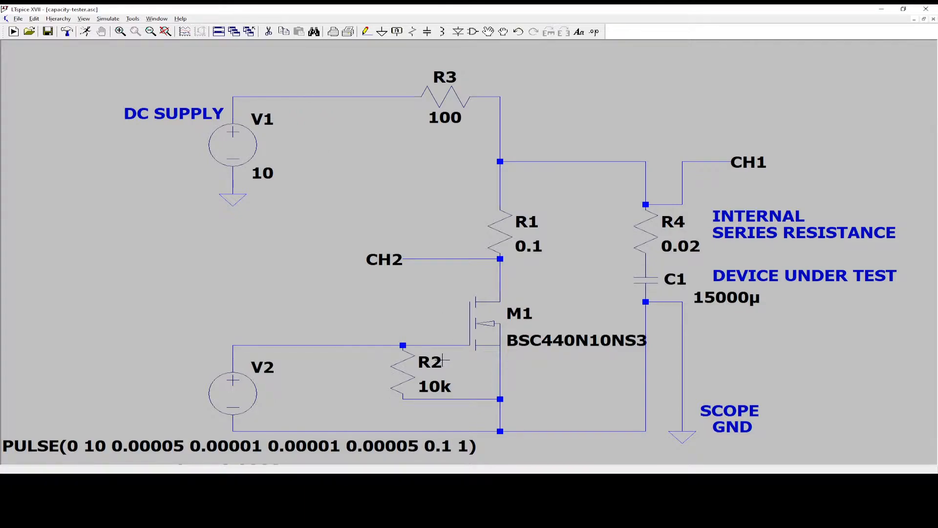
{"action": "left_click", "coordinate": [108, 18]}
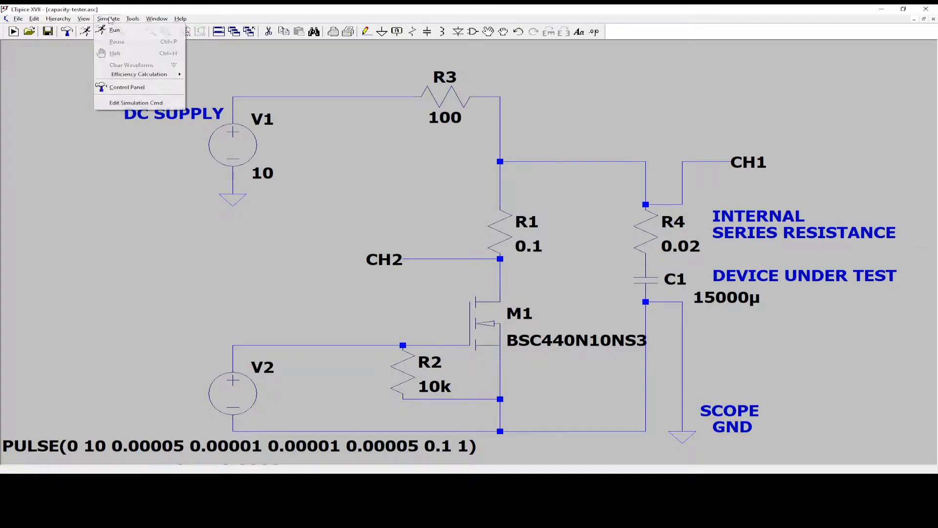
{"action": "left_click", "coordinate": [116, 42]}
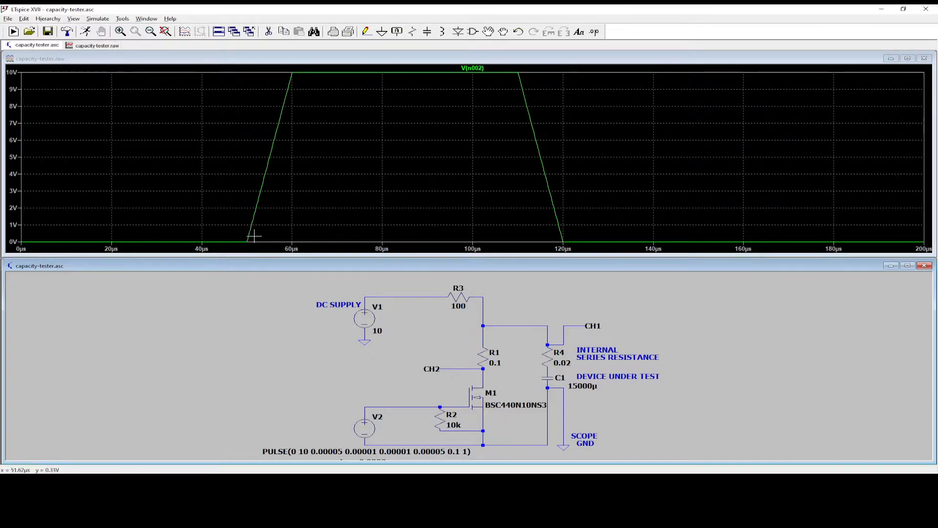
{"action": "mouse_move", "coordinate": [486, 77]}
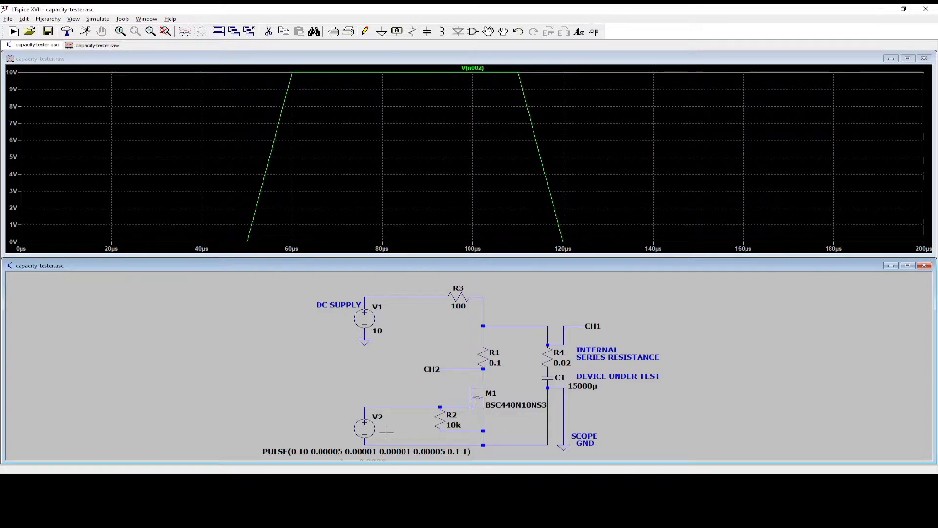
{"action": "mouse_move", "coordinate": [450, 388]}
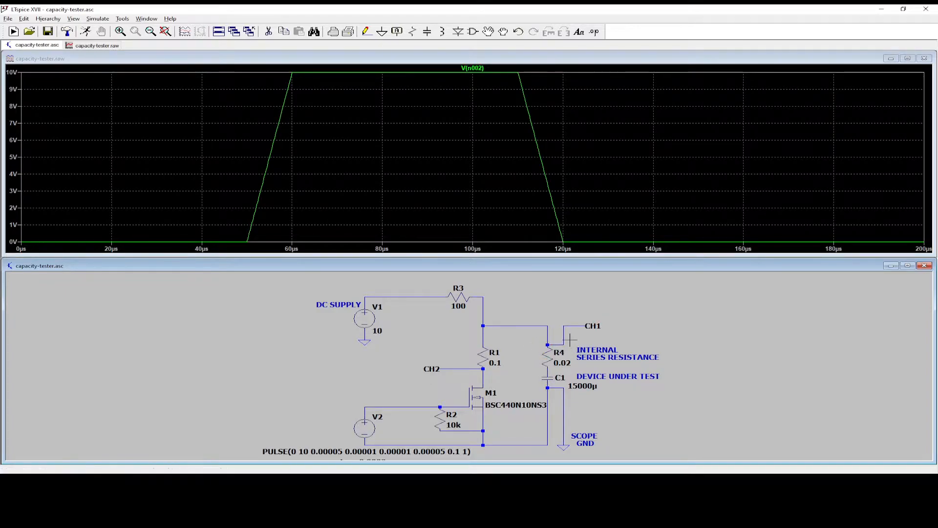
{"action": "mouse_move", "coordinate": [467, 399]}
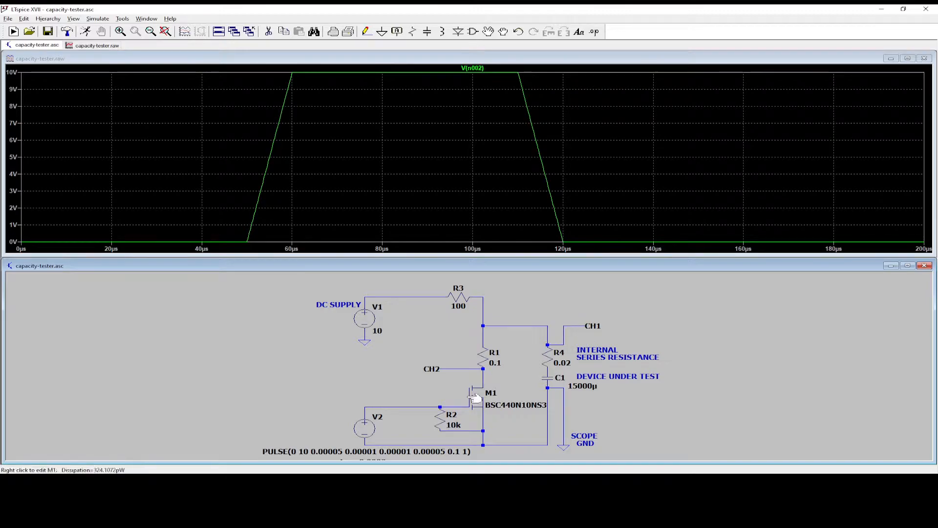
{"action": "mouse_move", "coordinate": [394, 302]}
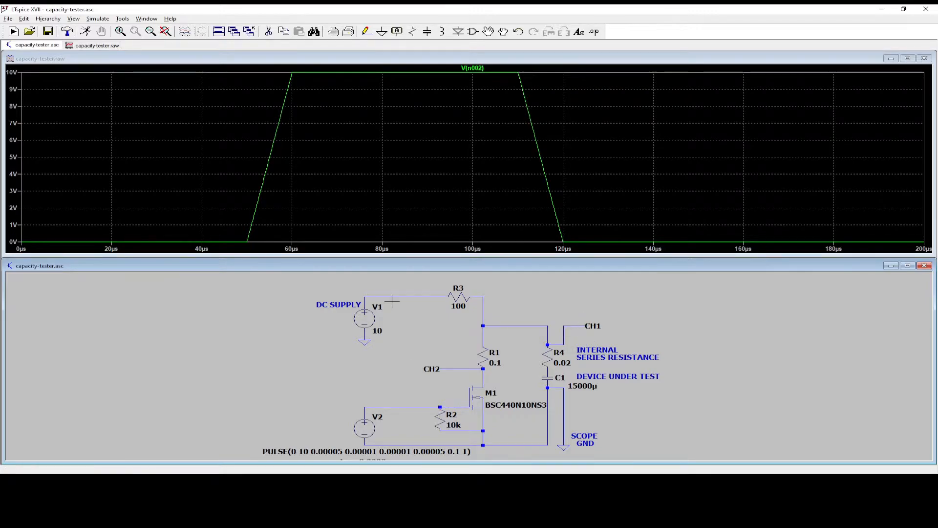
{"action": "mouse_move", "coordinate": [366, 431]}
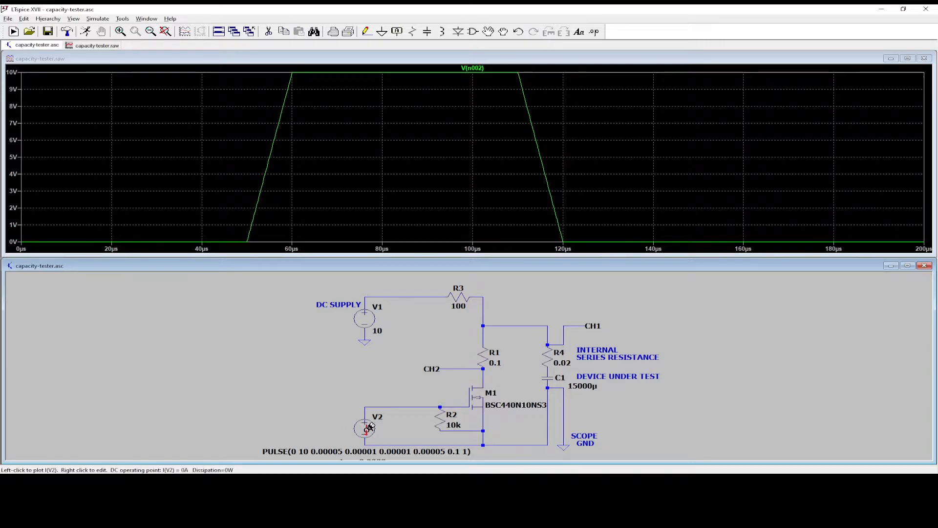
{"action": "mouse_move", "coordinate": [527, 125]}
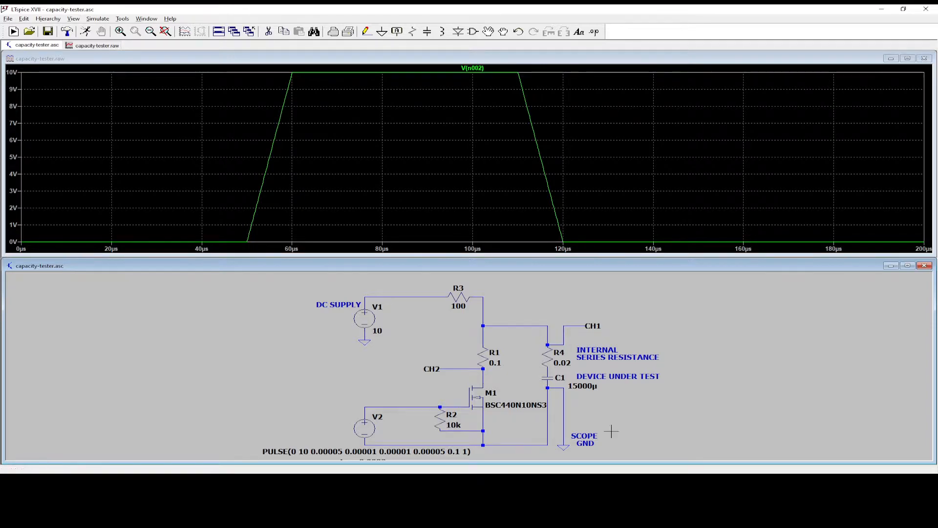
{"action": "mouse_move", "coordinate": [555, 352]}
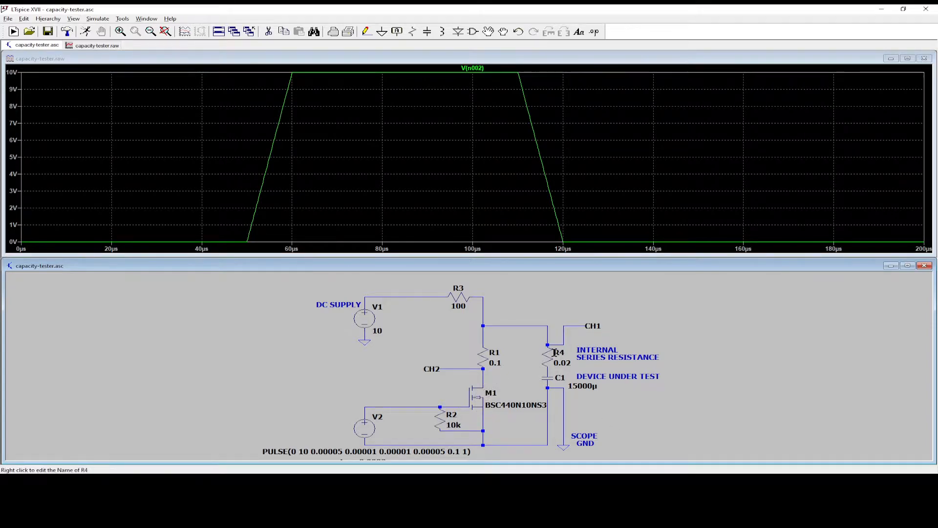
{"action": "mouse_move", "coordinate": [551, 375]}
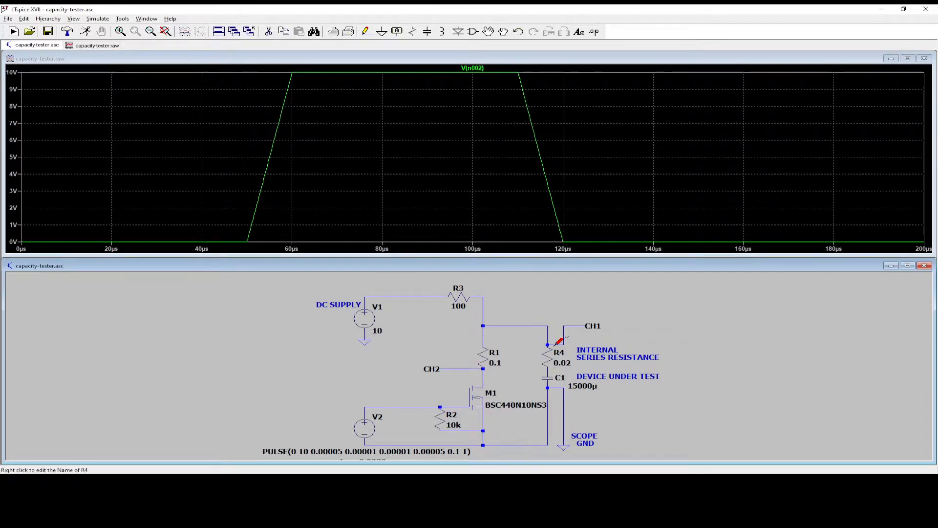
{"action": "mouse_move", "coordinate": [470, 350]}
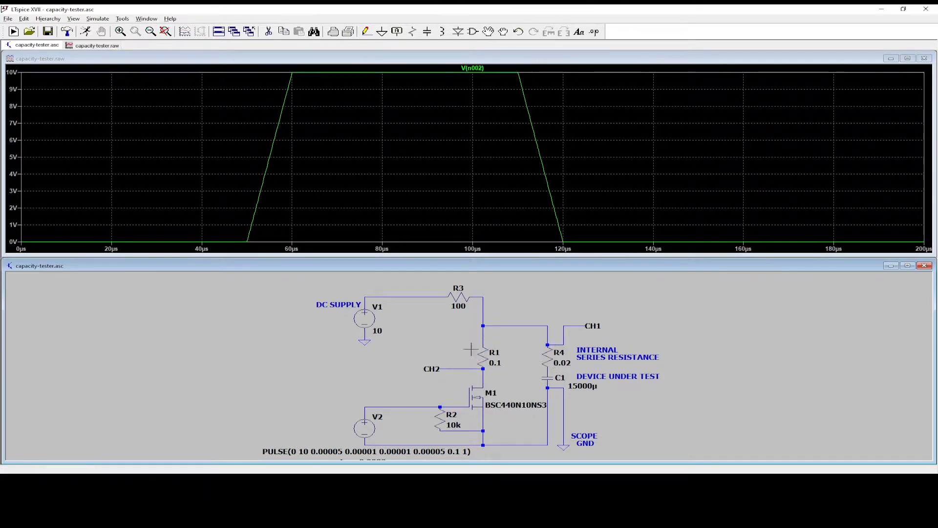
{"action": "mouse_move", "coordinate": [547, 362]}
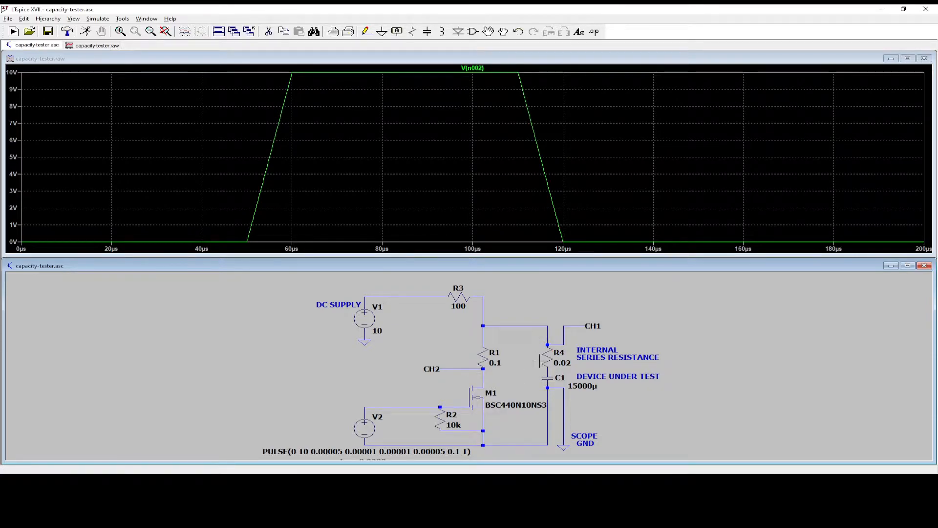
{"action": "mouse_move", "coordinate": [526, 181]}
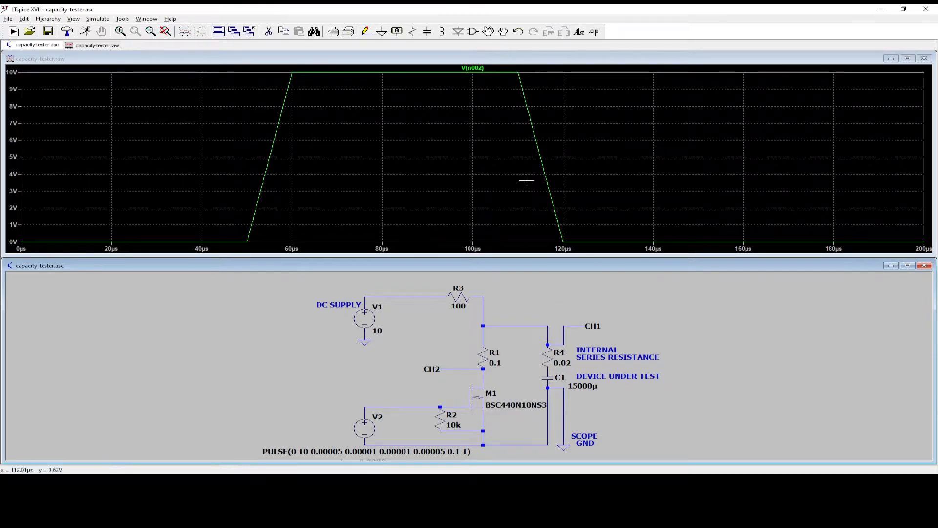
{"action": "mouse_move", "coordinate": [652, 184]}
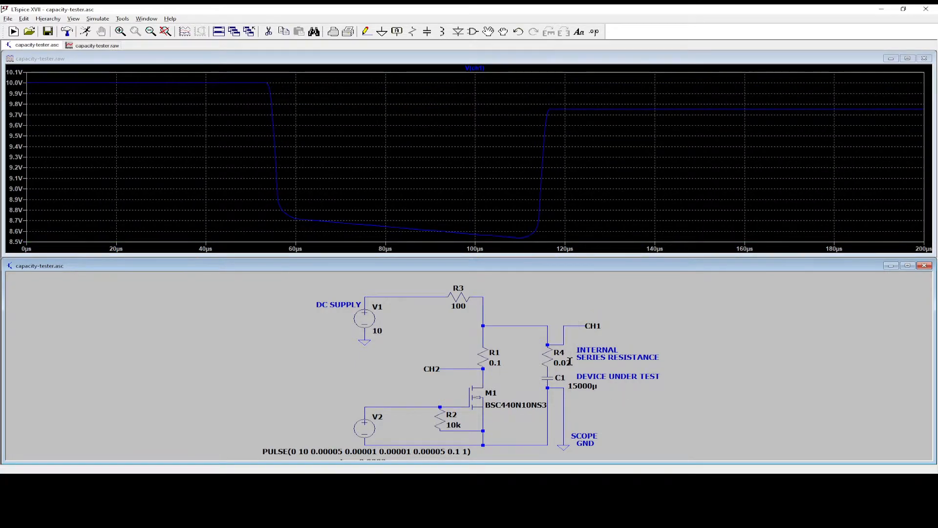
{"action": "mouse_move", "coordinate": [550, 353]}
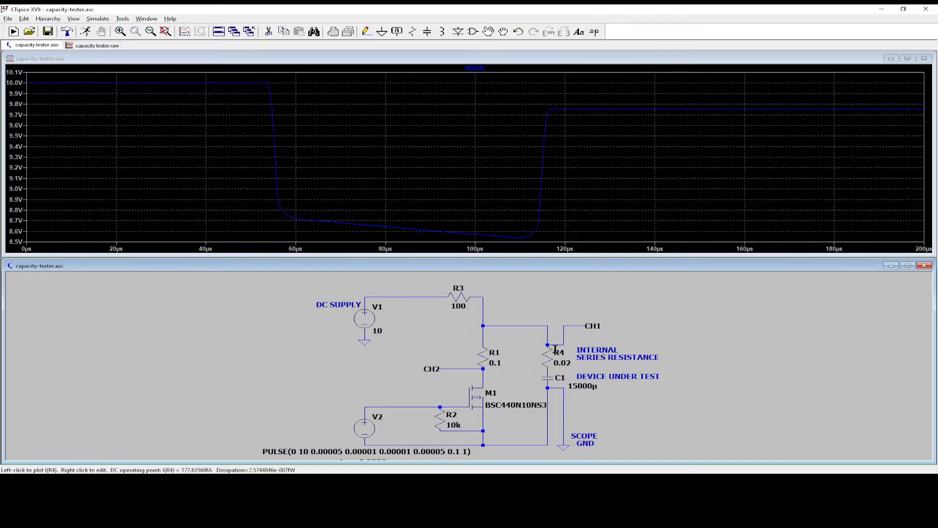
{"action": "mouse_move", "coordinate": [283, 118]}
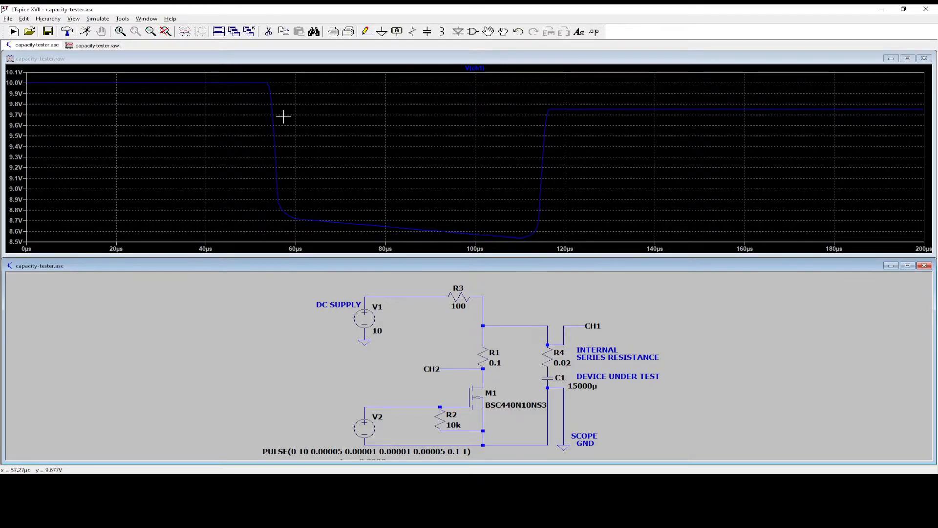
{"action": "mouse_move", "coordinate": [248, 240]}
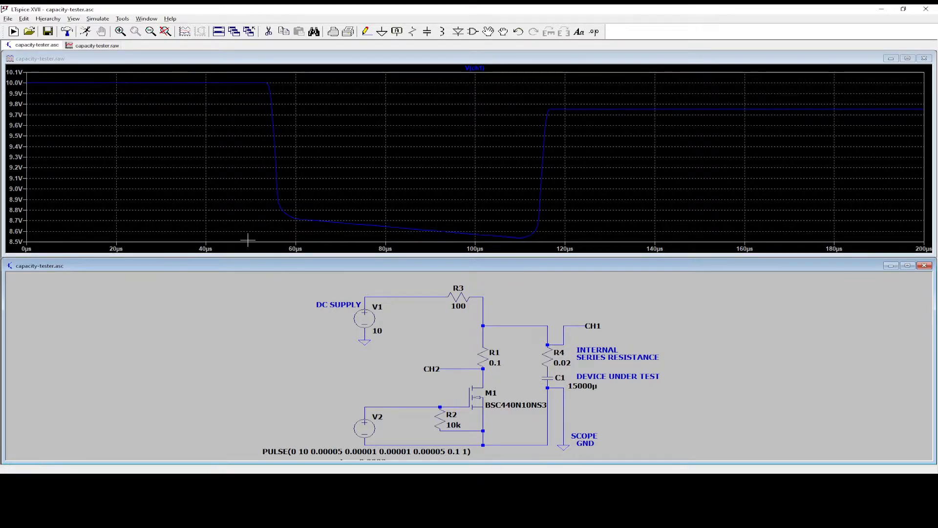
{"action": "mouse_move", "coordinate": [365, 313]}
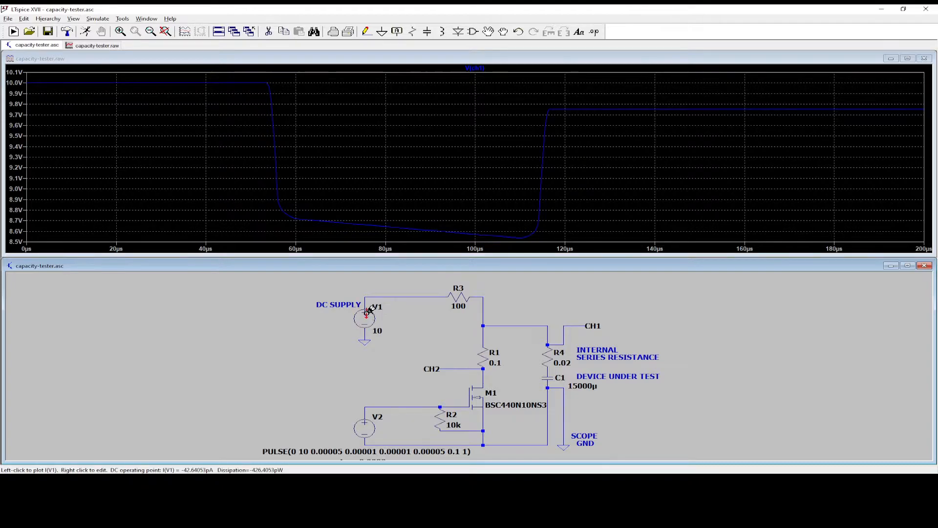
{"action": "mouse_move", "coordinate": [549, 358]}
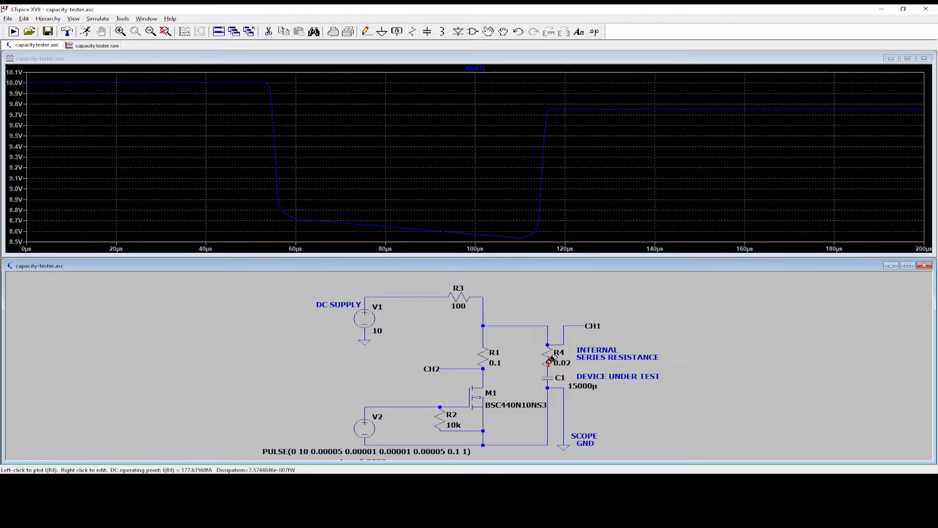
{"action": "mouse_move", "coordinate": [263, 83]}
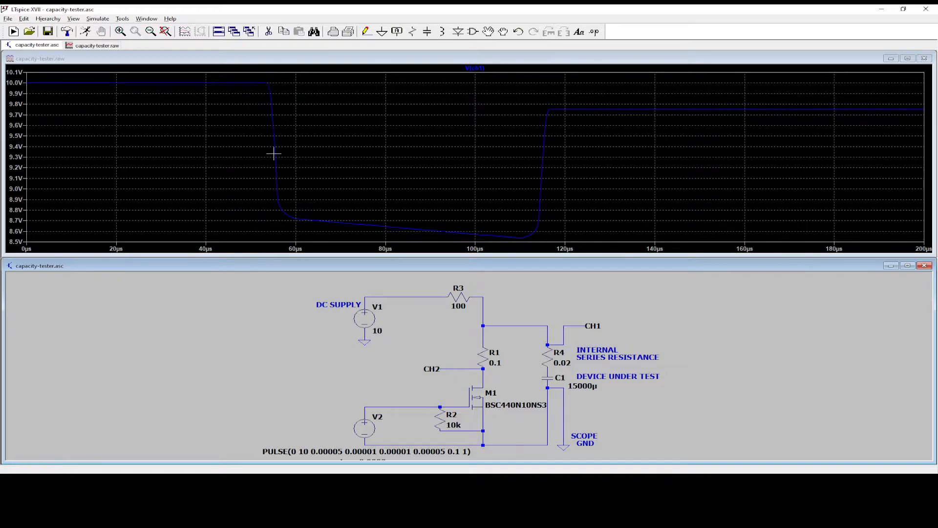
{"action": "mouse_move", "coordinate": [249, 102]}
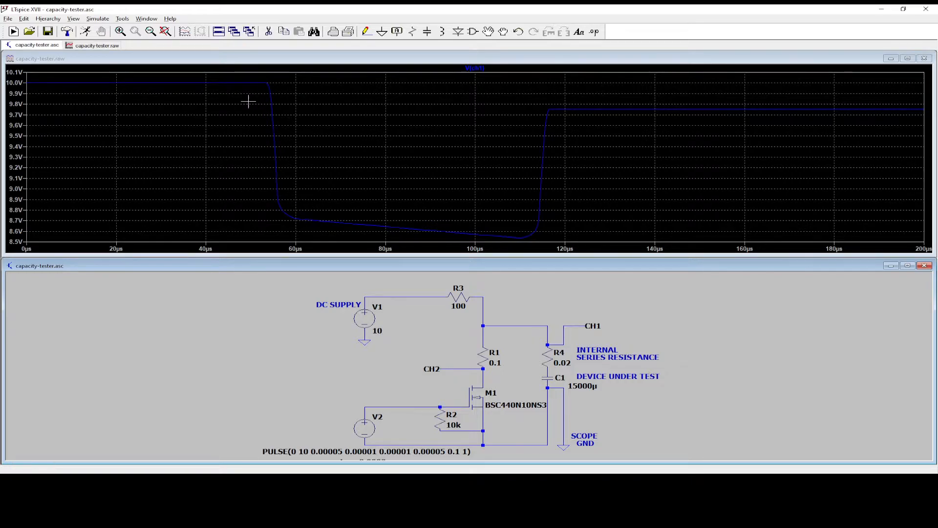
{"action": "mouse_move", "coordinate": [298, 220]}
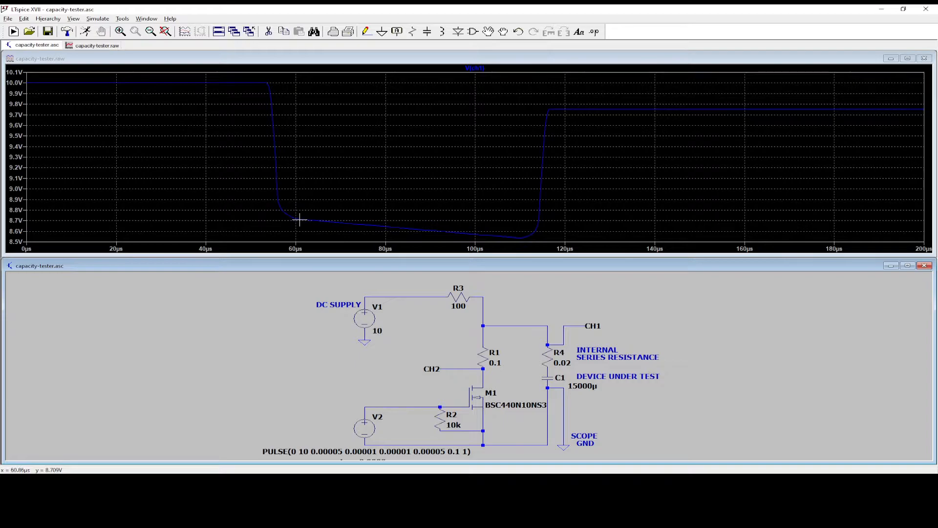
{"action": "mouse_move", "coordinate": [386, 230]}
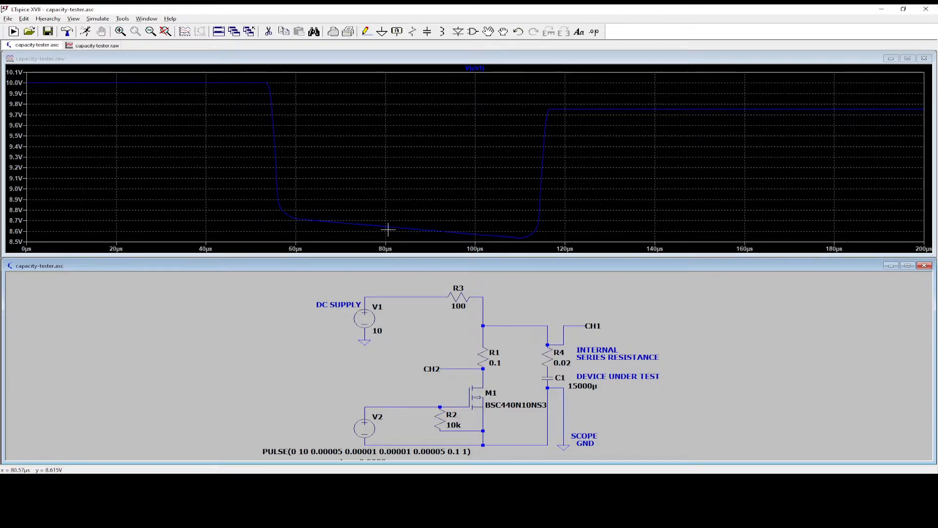
{"action": "mouse_move", "coordinate": [505, 240]}
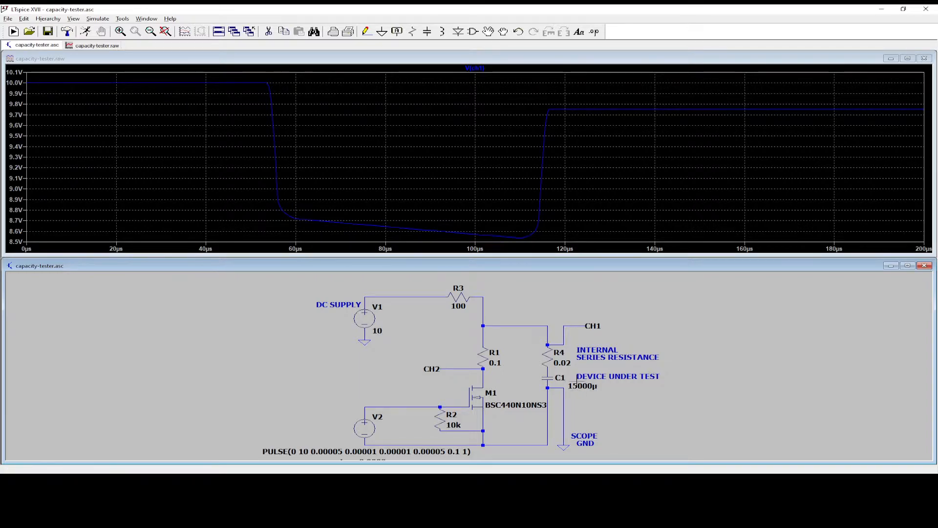
{"action": "mouse_move", "coordinate": [409, 220]}
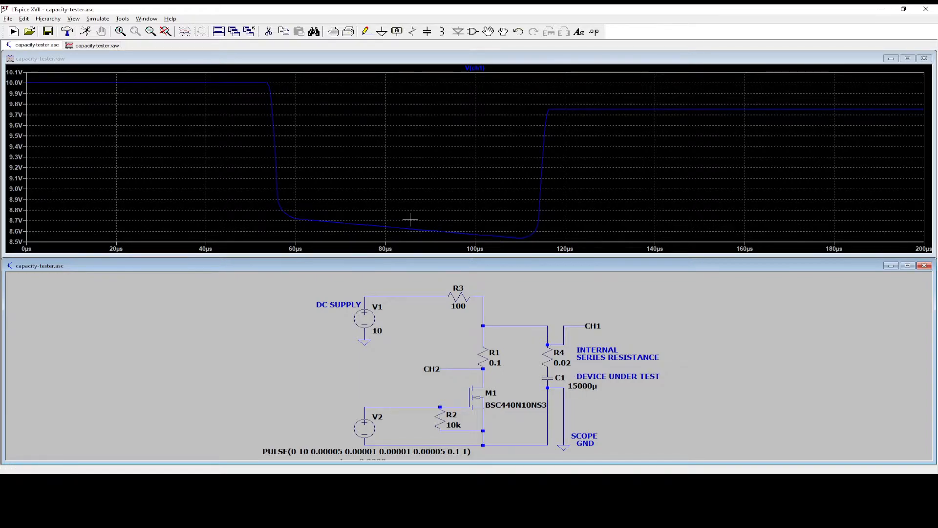
{"action": "mouse_move", "coordinate": [251, 89]}
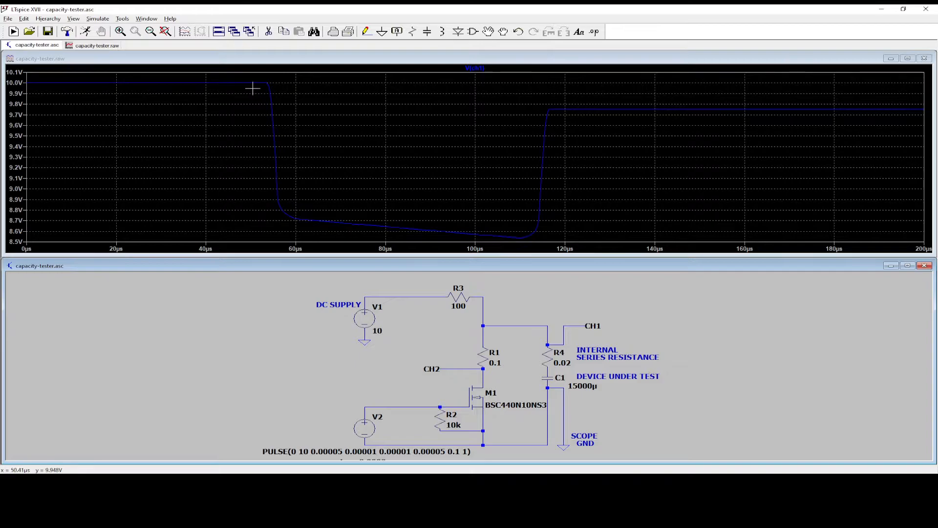
{"action": "mouse_move", "coordinate": [252, 86]}
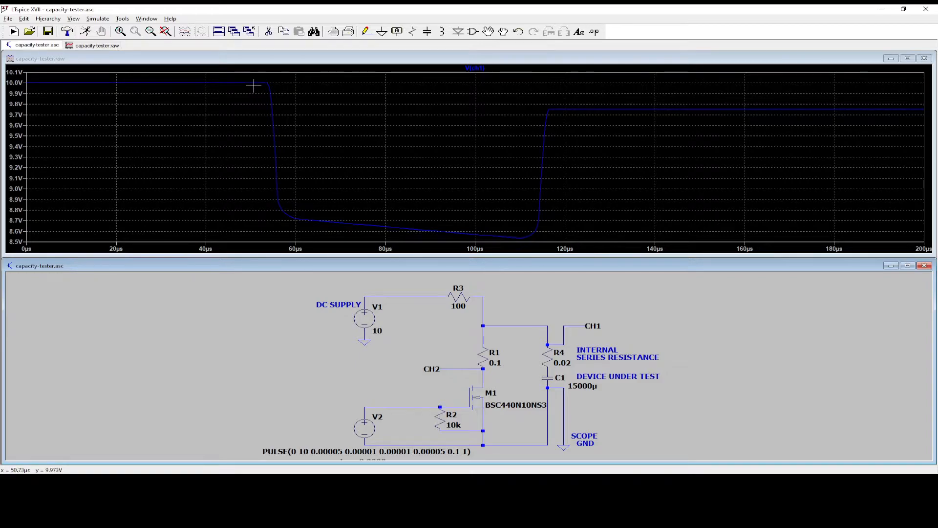
{"action": "mouse_move", "coordinate": [328, 157]}
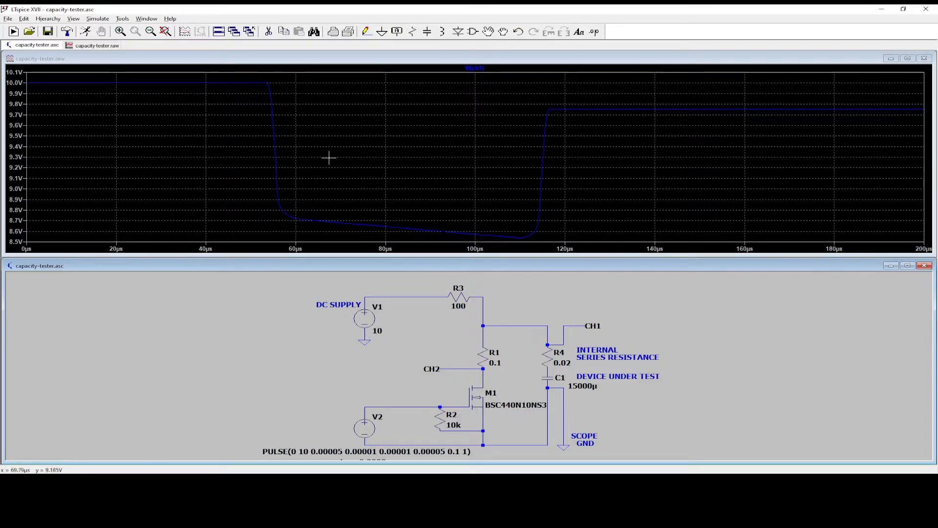
{"action": "mouse_move", "coordinate": [259, 84]}
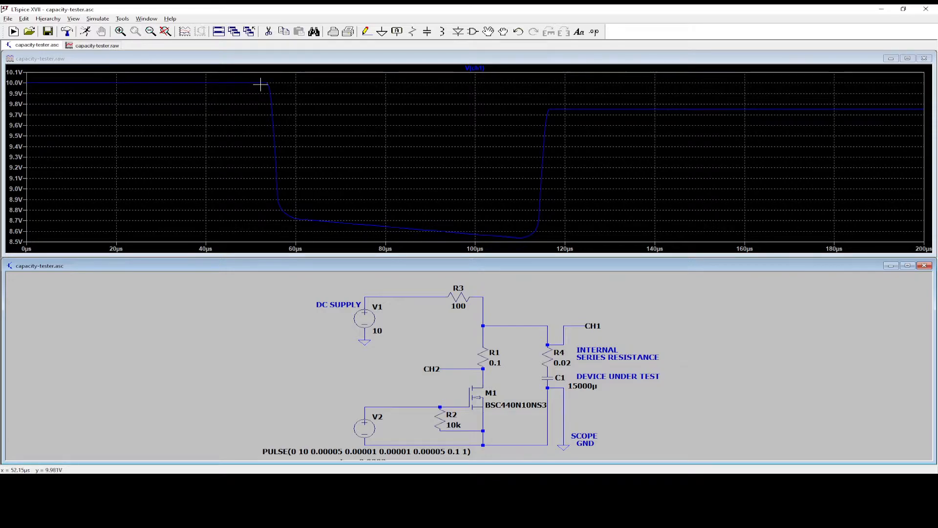
{"action": "mouse_move", "coordinate": [242, 187]}
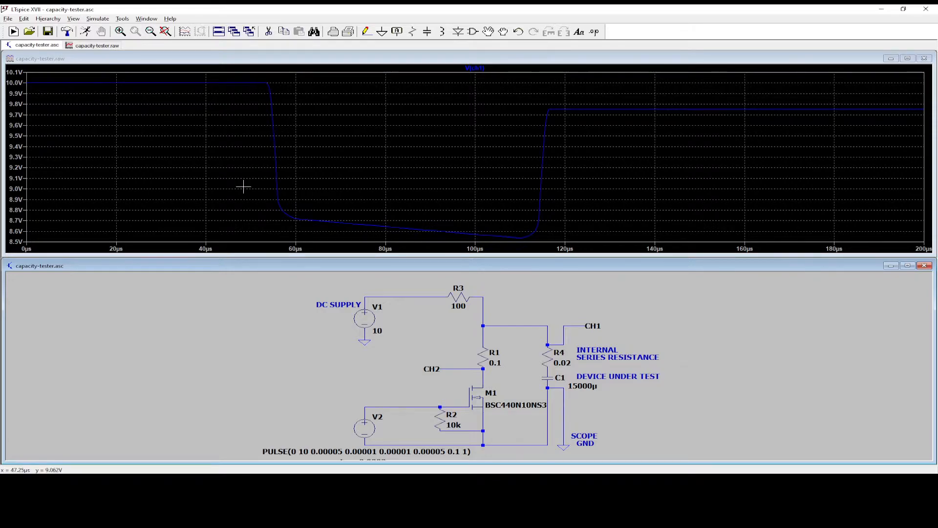
{"action": "mouse_move", "coordinate": [314, 222]}
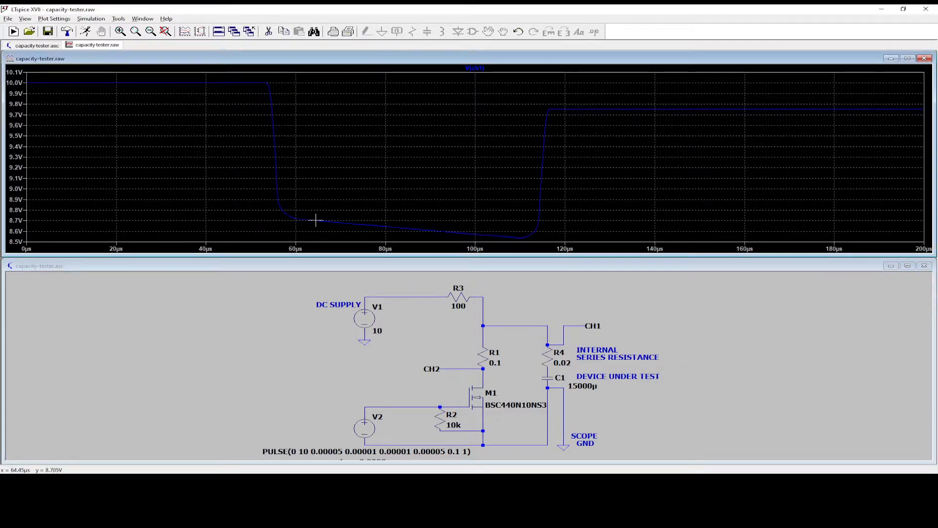
{"action": "mouse_move", "coordinate": [255, 81]}
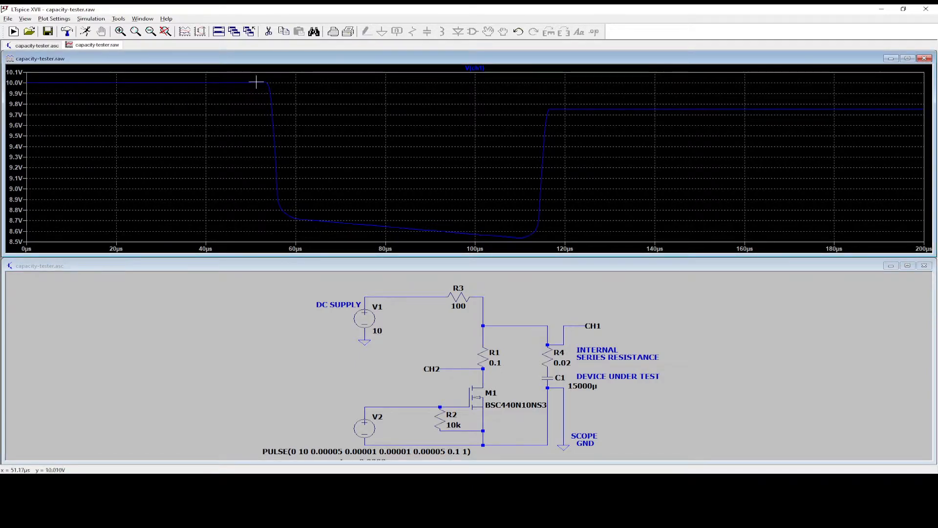
{"action": "mouse_move", "coordinate": [308, 221]}
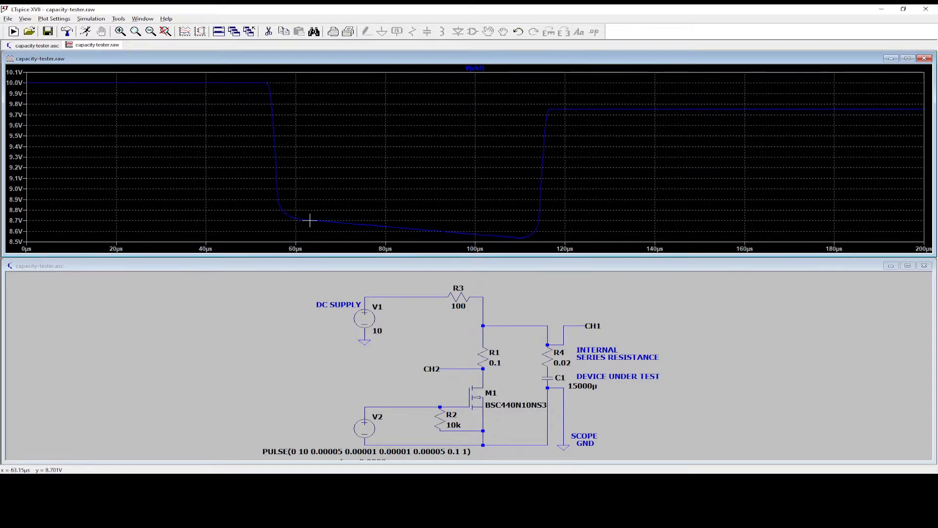
{"action": "mouse_move", "coordinate": [309, 220]}
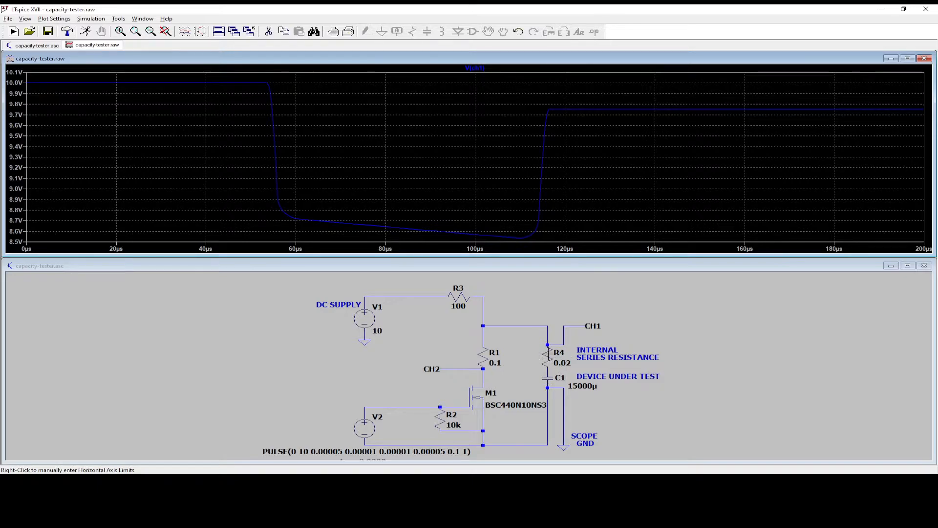
{"action": "mouse_move", "coordinate": [265, 98]}
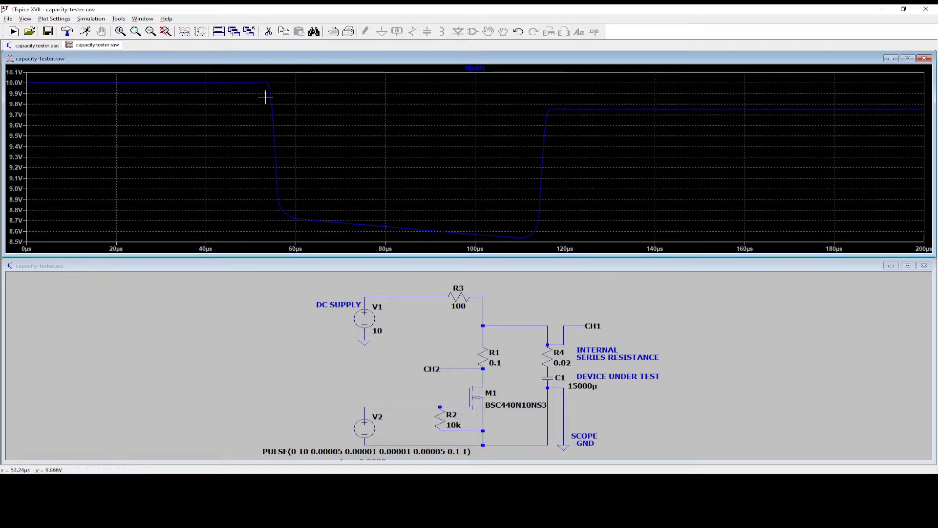
{"action": "mouse_move", "coordinate": [219, 81]}
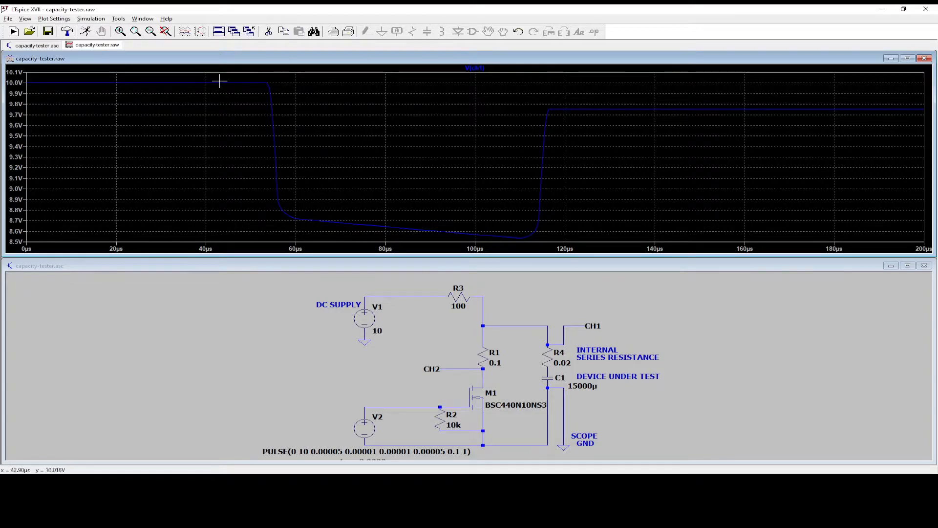
{"action": "mouse_move", "coordinate": [320, 224]}
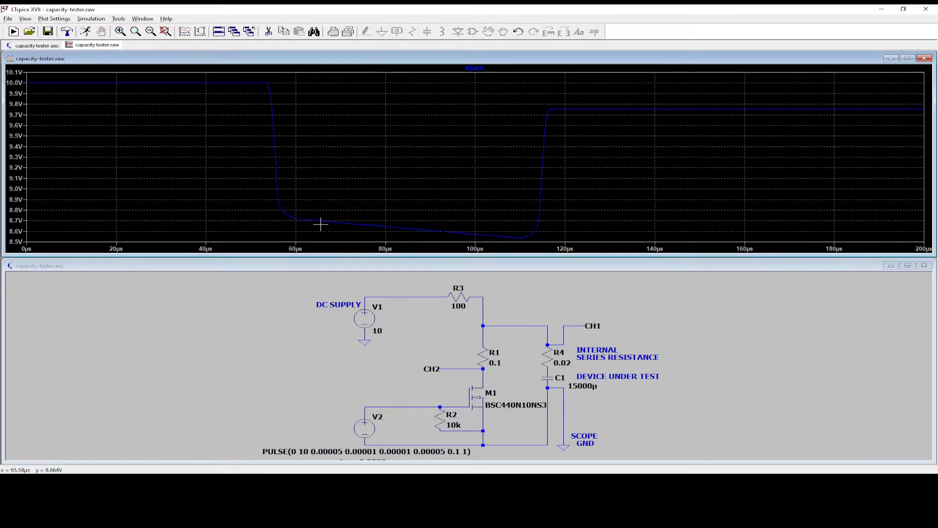
{"action": "mouse_move", "coordinate": [251, 97]}
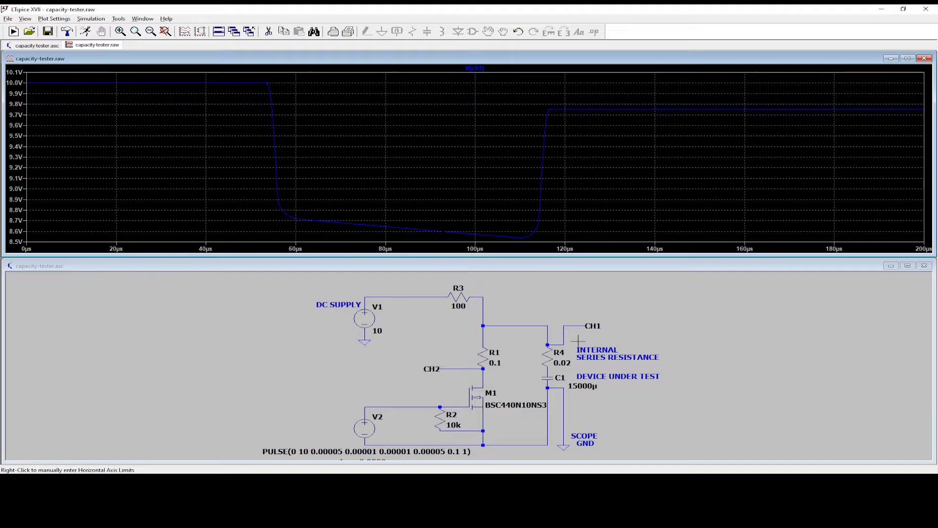
{"action": "mouse_move", "coordinate": [294, 215]}
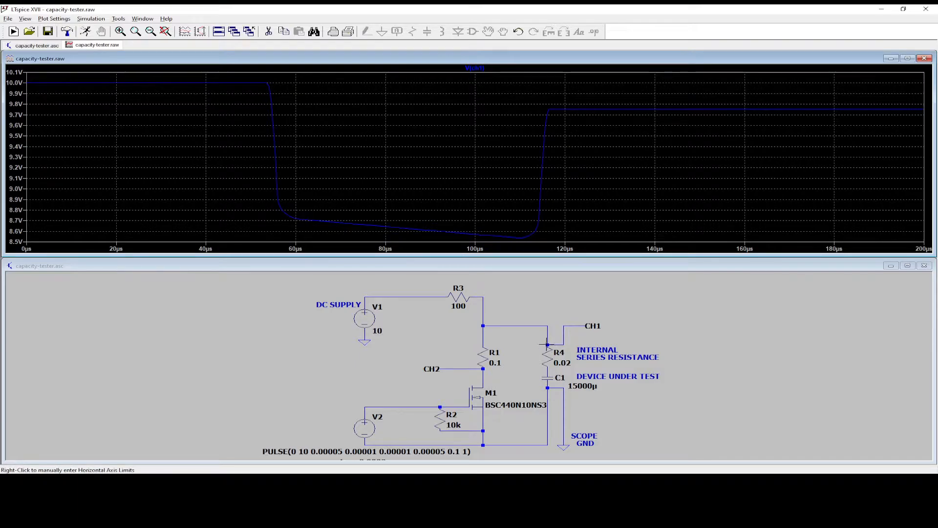
{"action": "mouse_move", "coordinate": [312, 224]}
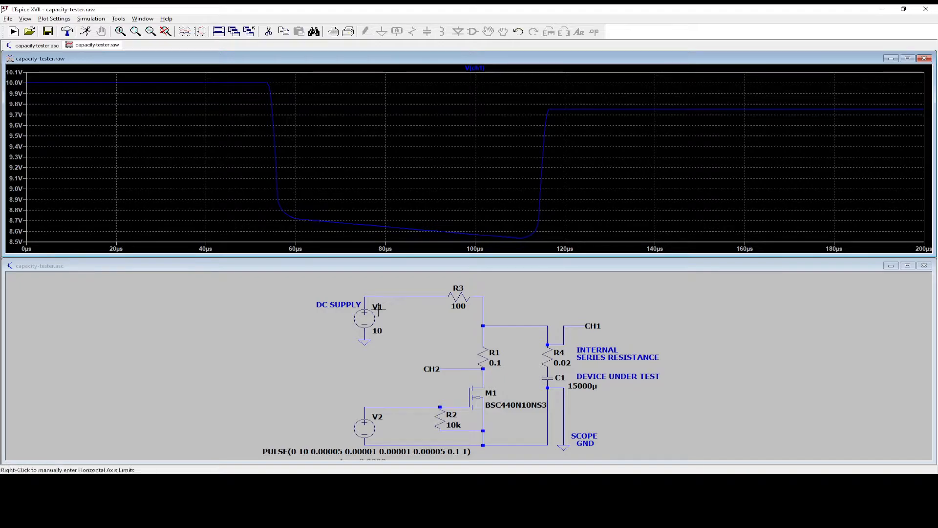
{"action": "mouse_move", "coordinate": [537, 319]}
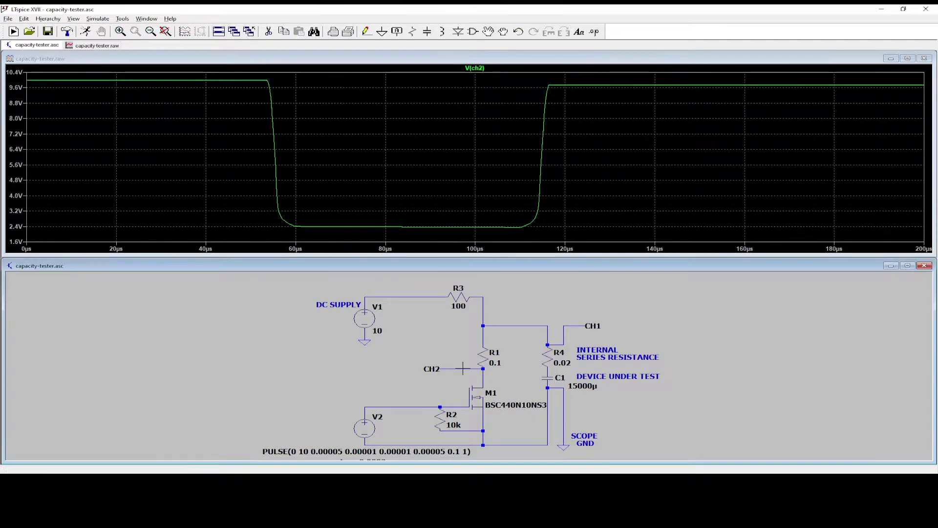
{"action": "mouse_move", "coordinate": [305, 226]}
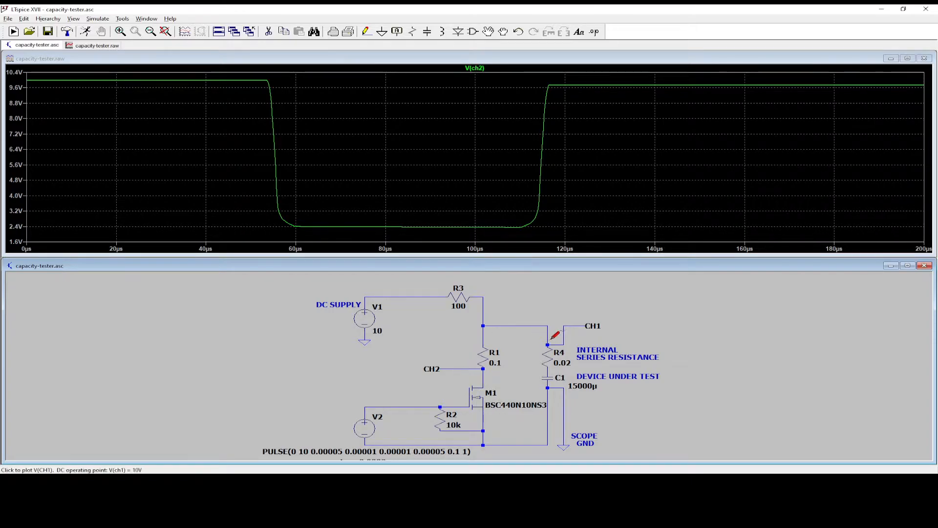
{"action": "mouse_move", "coordinate": [311, 224]}
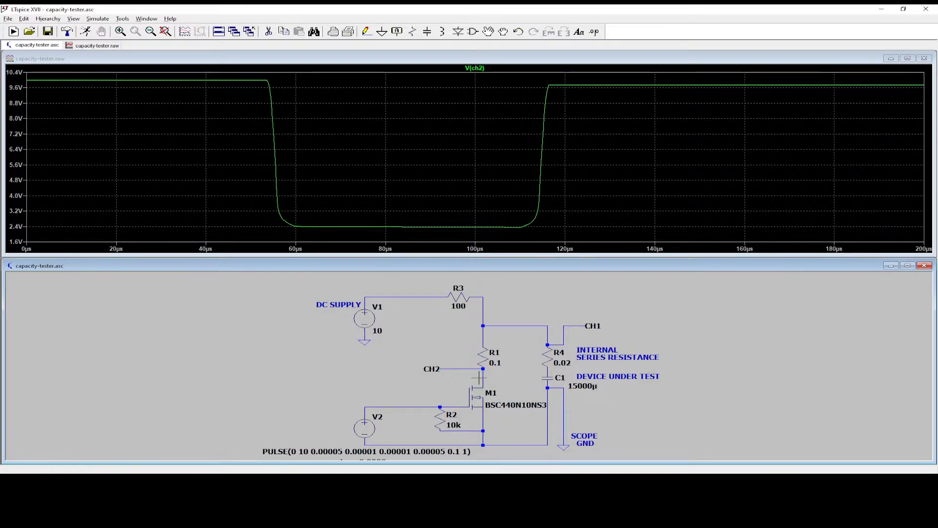
{"action": "mouse_move", "coordinate": [494, 223]}
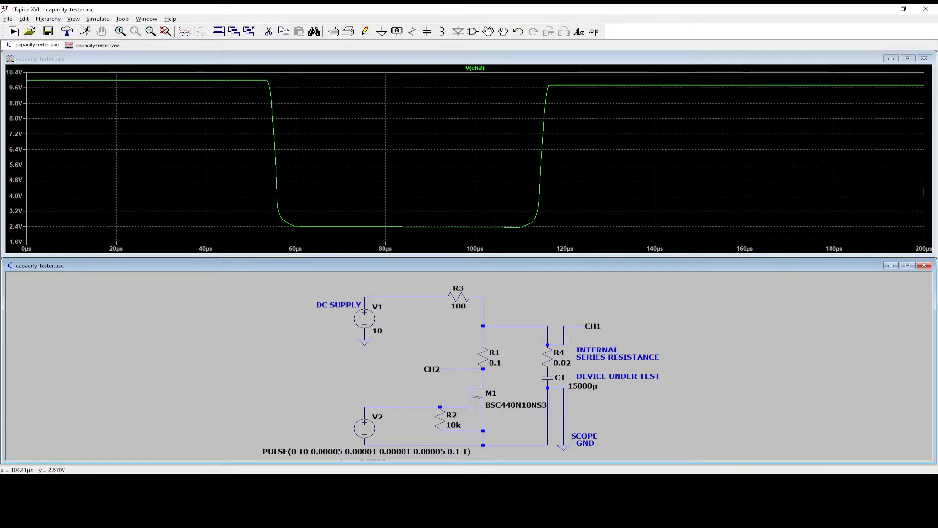
Step: Plot I(R1), a current pulse peaking near 62 A
{"action": "left_click", "coordinate": [481, 356]}
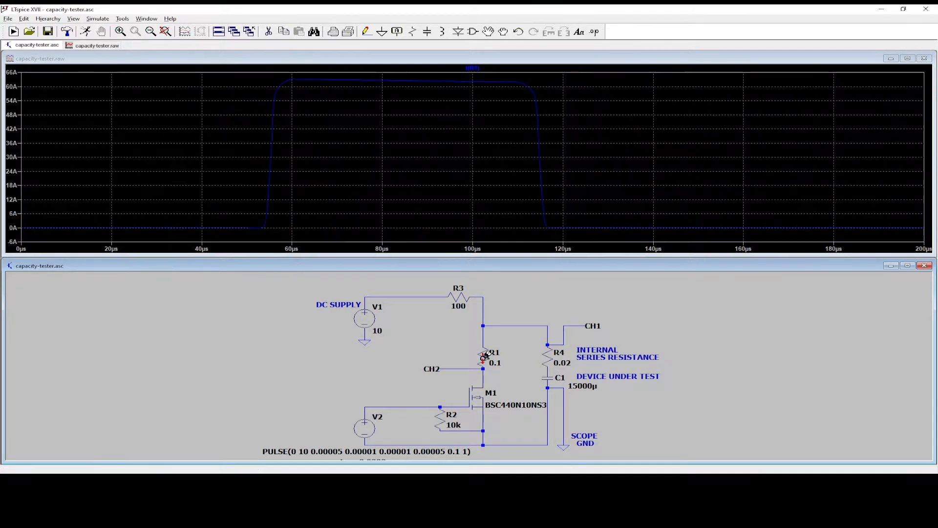
{"action": "mouse_move", "coordinate": [314, 103]}
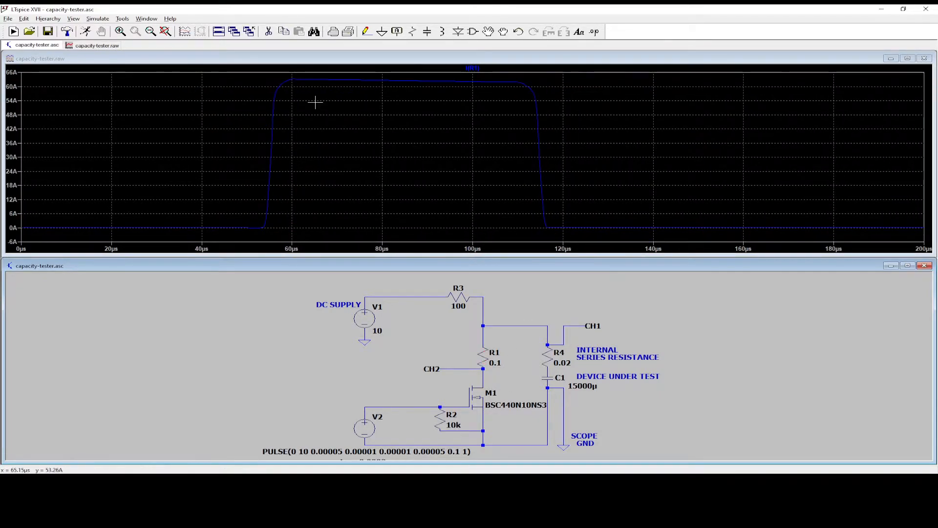
{"action": "mouse_move", "coordinate": [426, 194]}
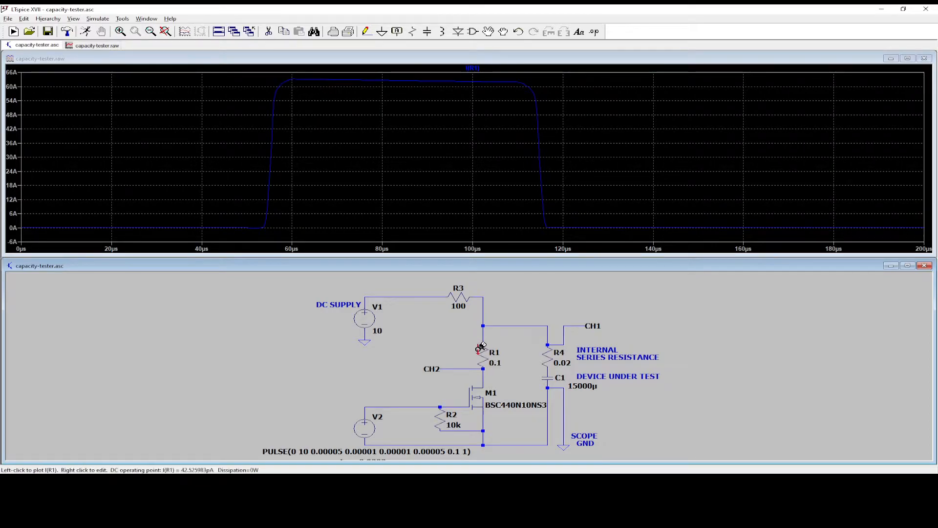
{"action": "mouse_move", "coordinate": [534, 334]}
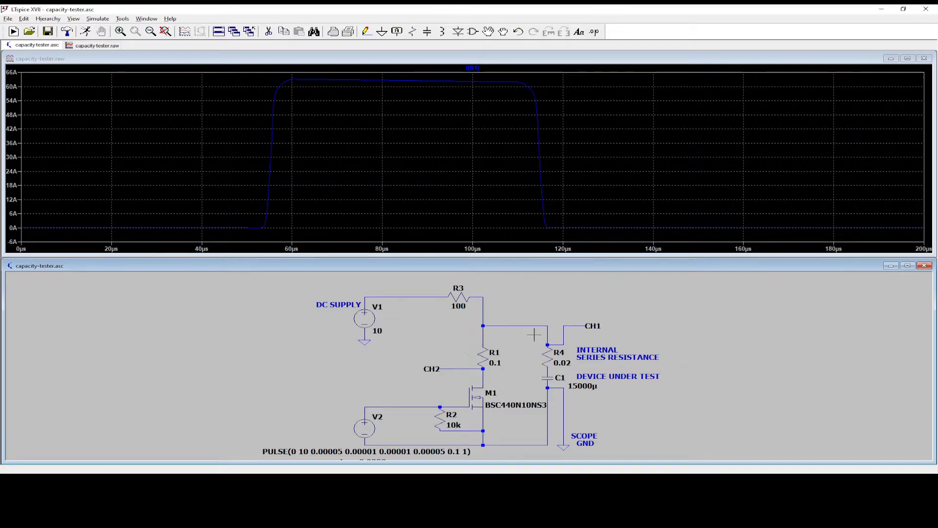
{"action": "mouse_move", "coordinate": [453, 350]}
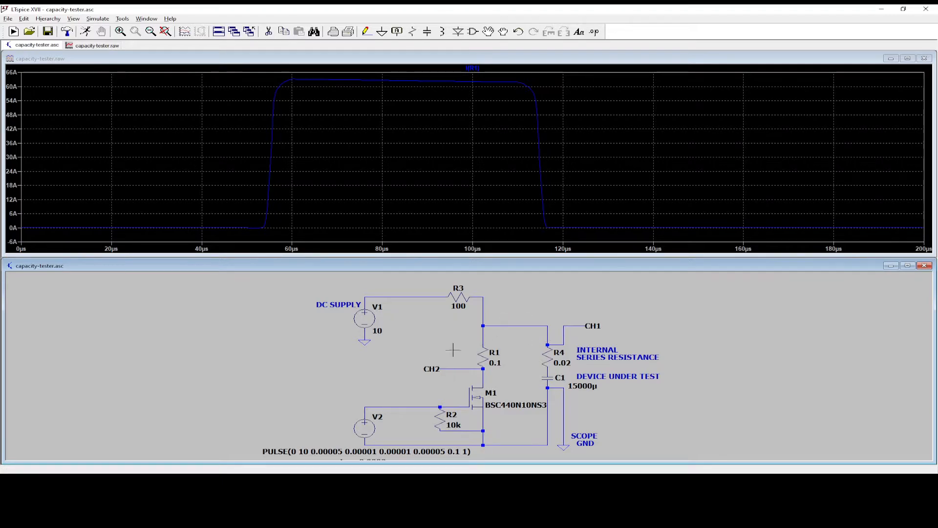
{"action": "mouse_move", "coordinate": [304, 79]}
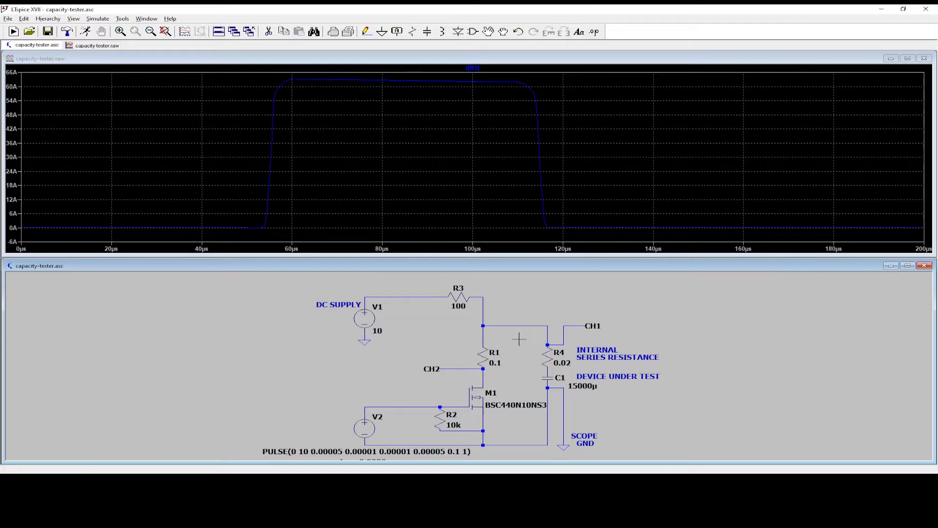
{"action": "mouse_move", "coordinate": [567, 362]}
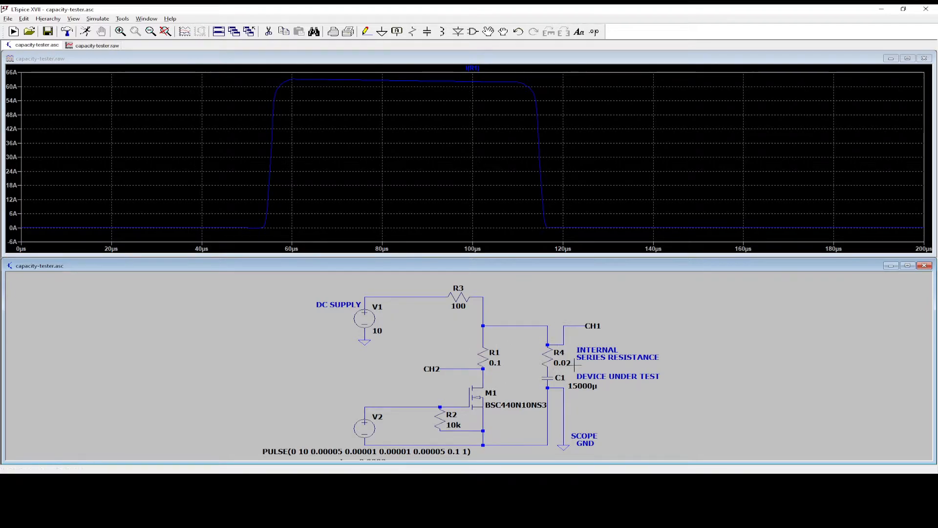
{"action": "mouse_move", "coordinate": [569, 363]}
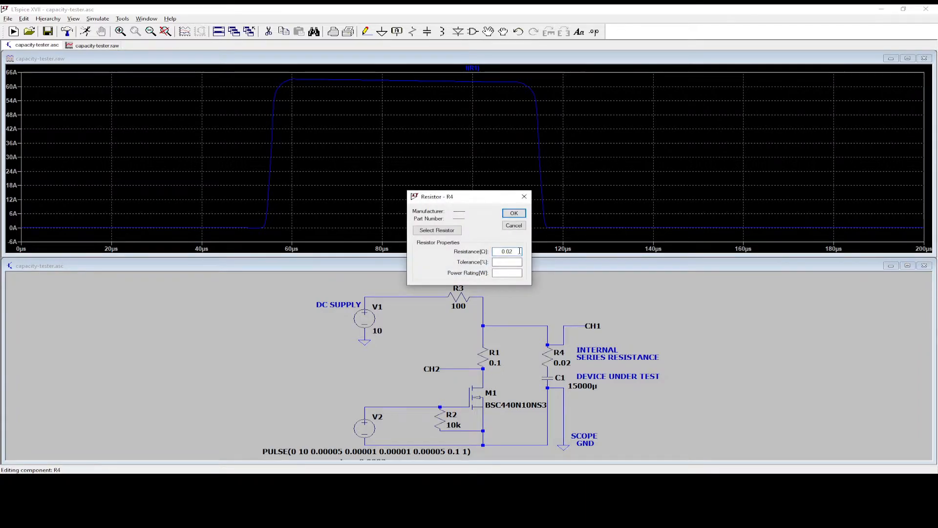
Step: Enter 0.04 Ω as R4's series resistance
{"action": "type", "text": "0.04"}
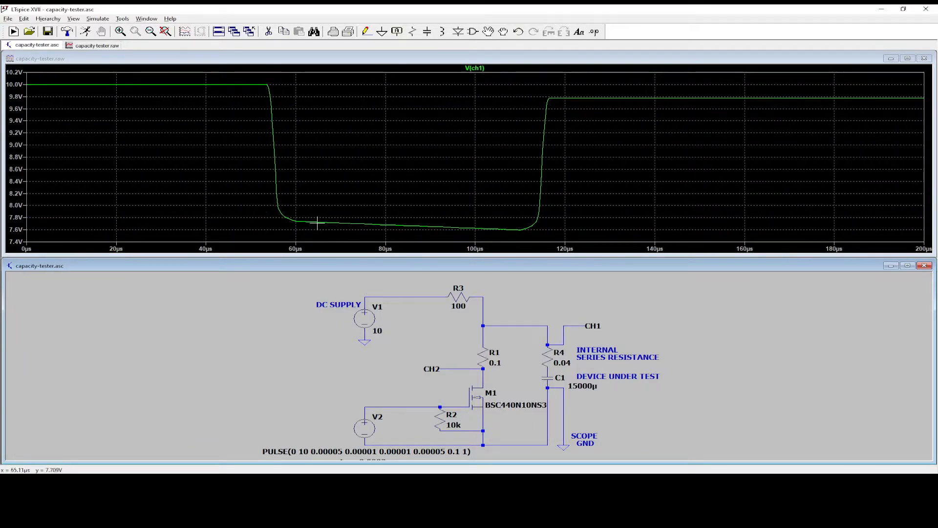
{"action": "mouse_move", "coordinate": [314, 225]}
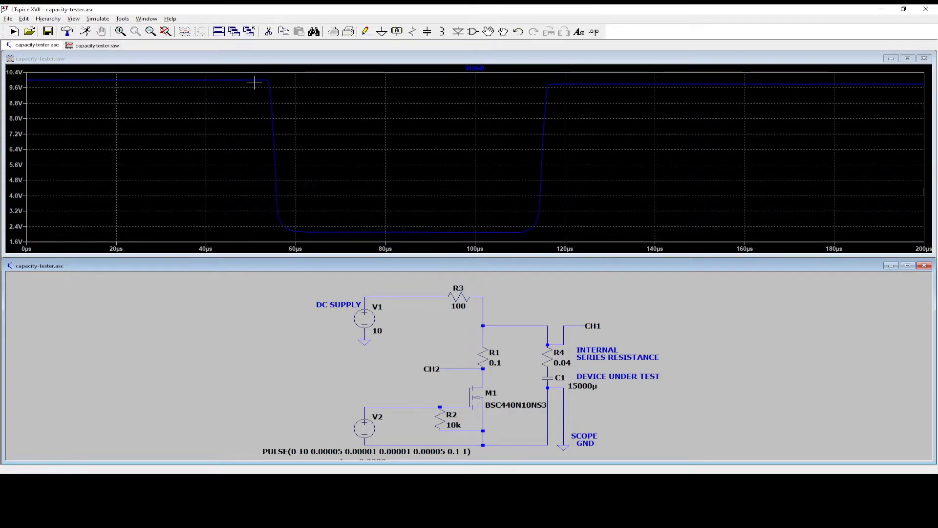
{"action": "mouse_move", "coordinate": [312, 230]}
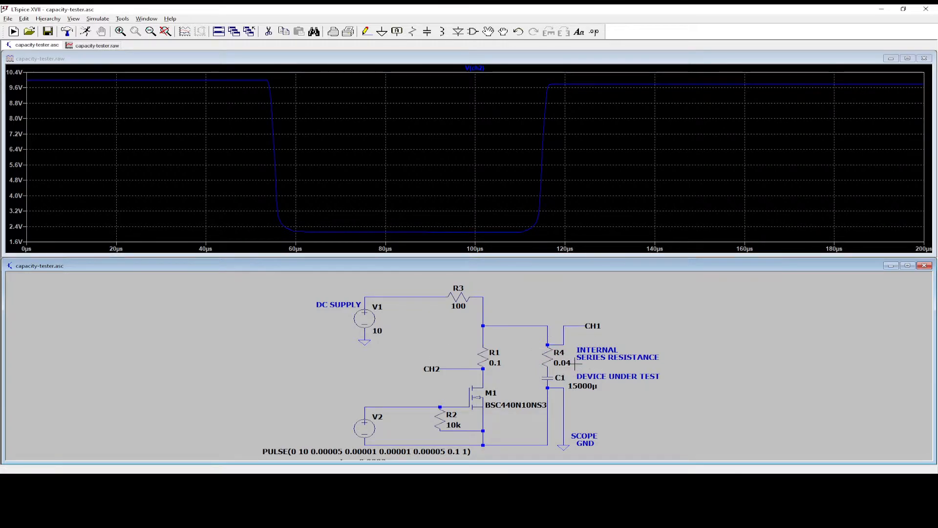
{"action": "mouse_move", "coordinate": [561, 367]}
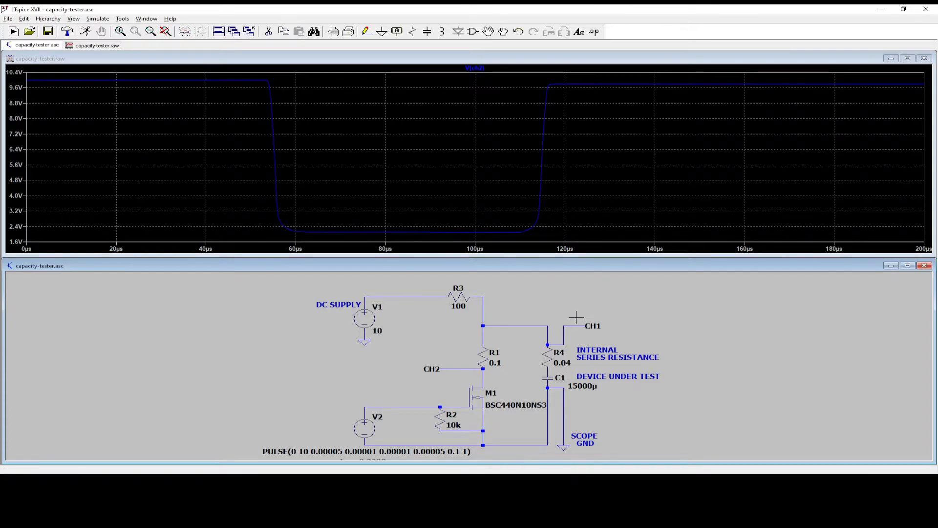
{"action": "mouse_move", "coordinate": [567, 436]}
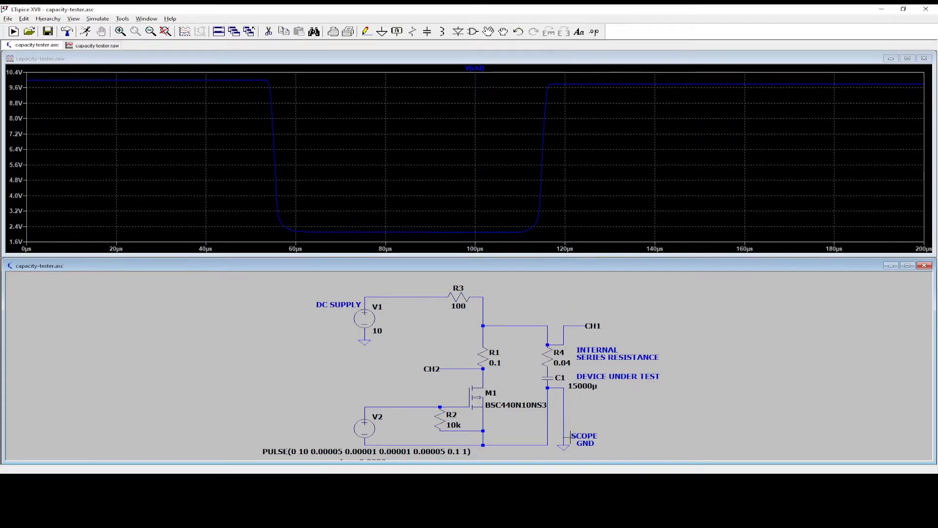
{"action": "mouse_move", "coordinate": [656, 391]}
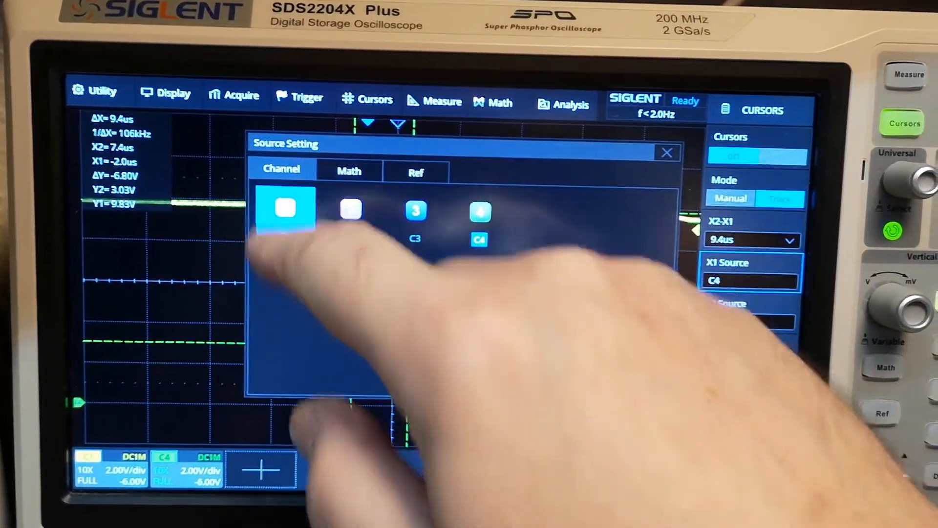
Step: Set the X1 cursor source to C1, keeping X2 on C4
{"action": "left_click", "coordinate": [287, 208]}
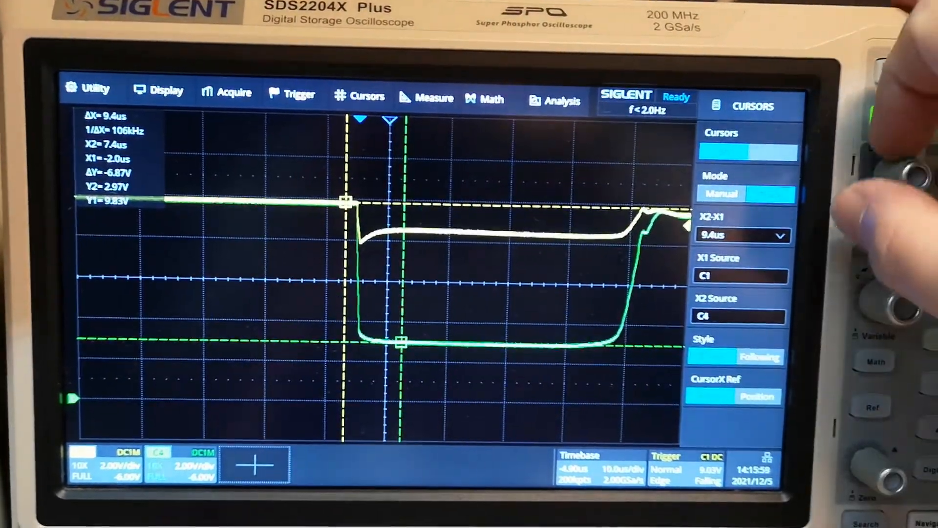